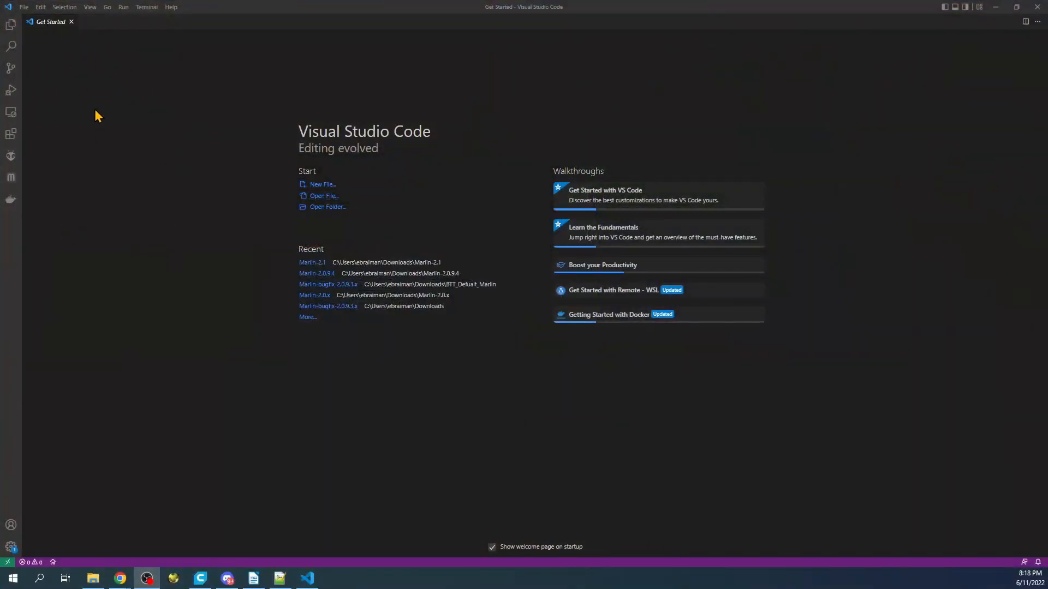
pyautogui.moveTo(203, 489)
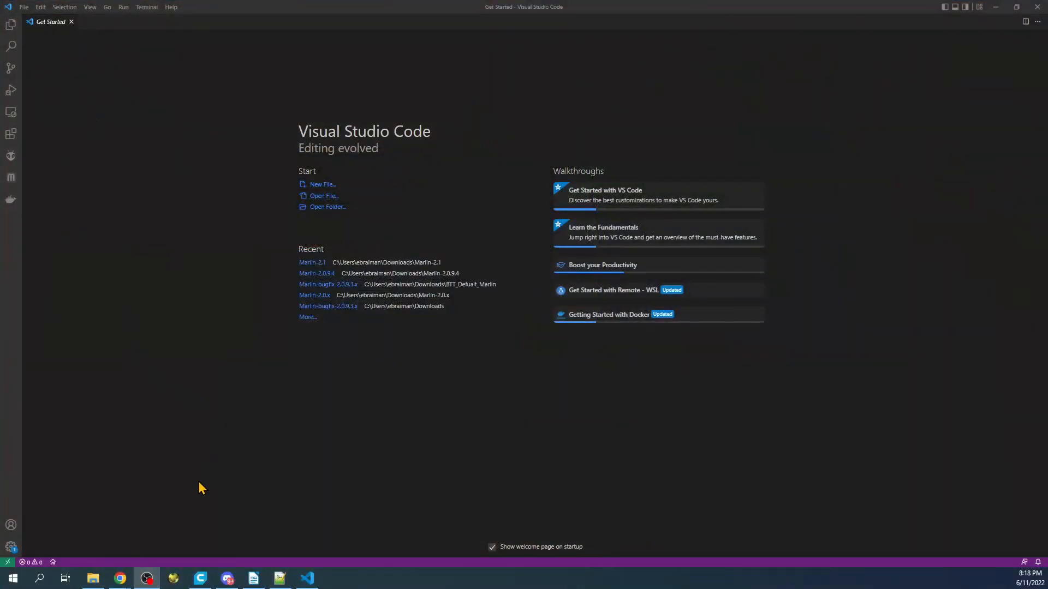
pyautogui.moveTo(118, 577)
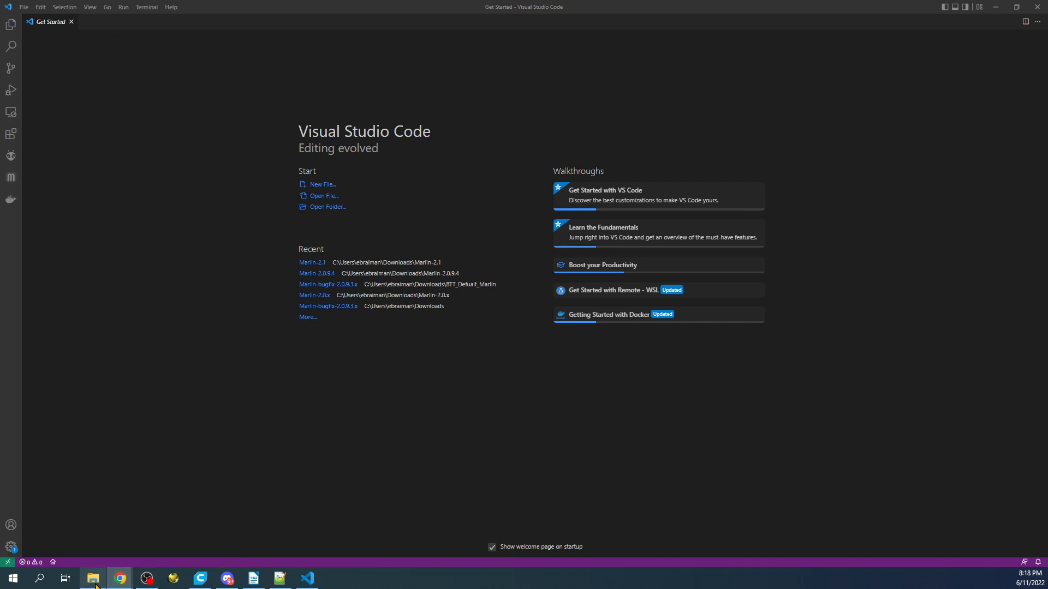
# - Return from the Marlin download page to VS Code's Explorer and start opening a project folder
pyautogui.click(119, 577)
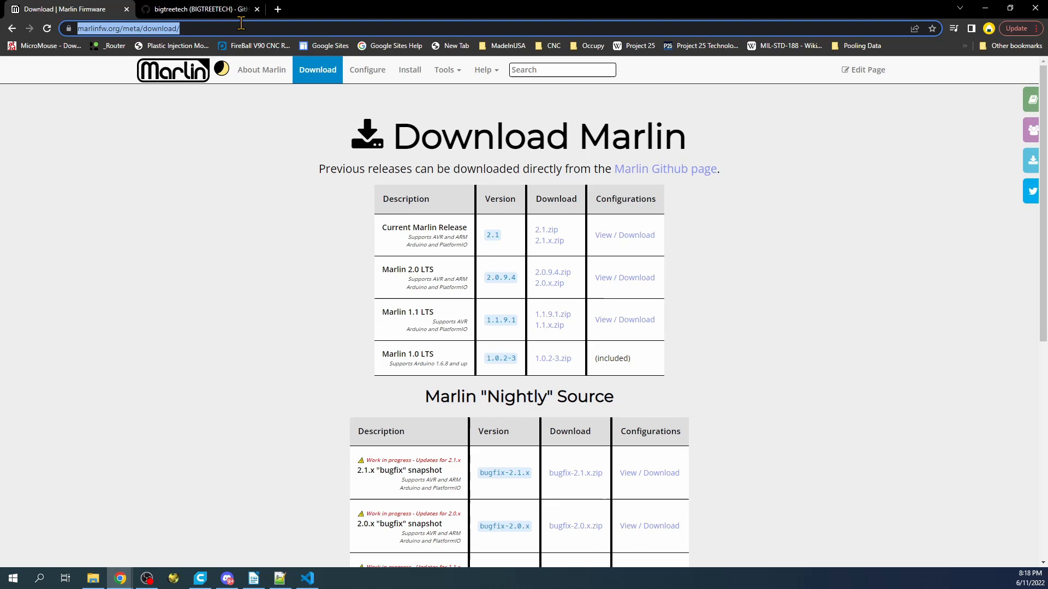
pyautogui.moveTo(411, 218)
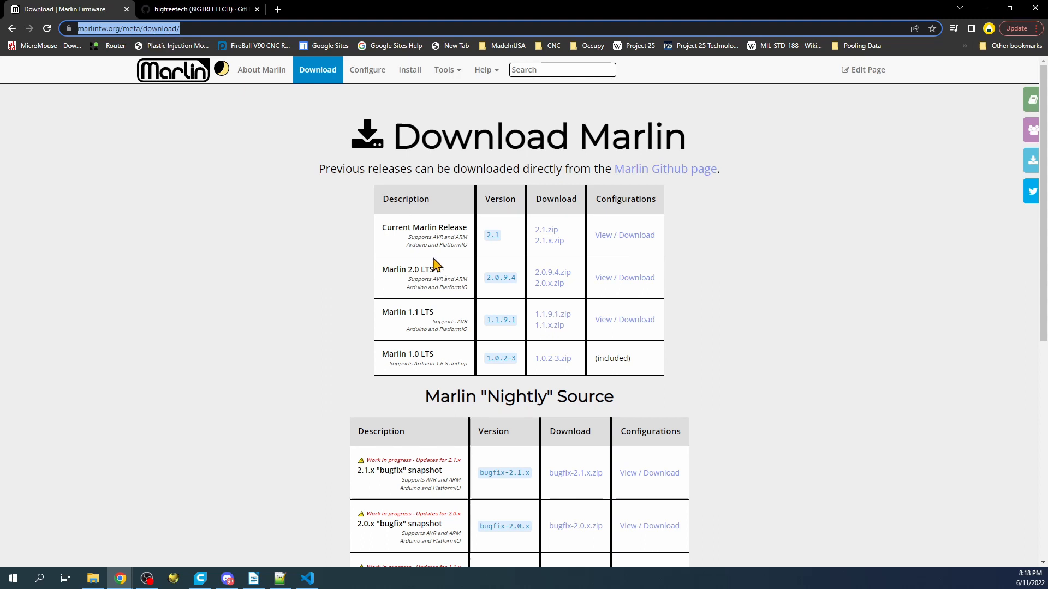
pyautogui.moveTo(448, 239)
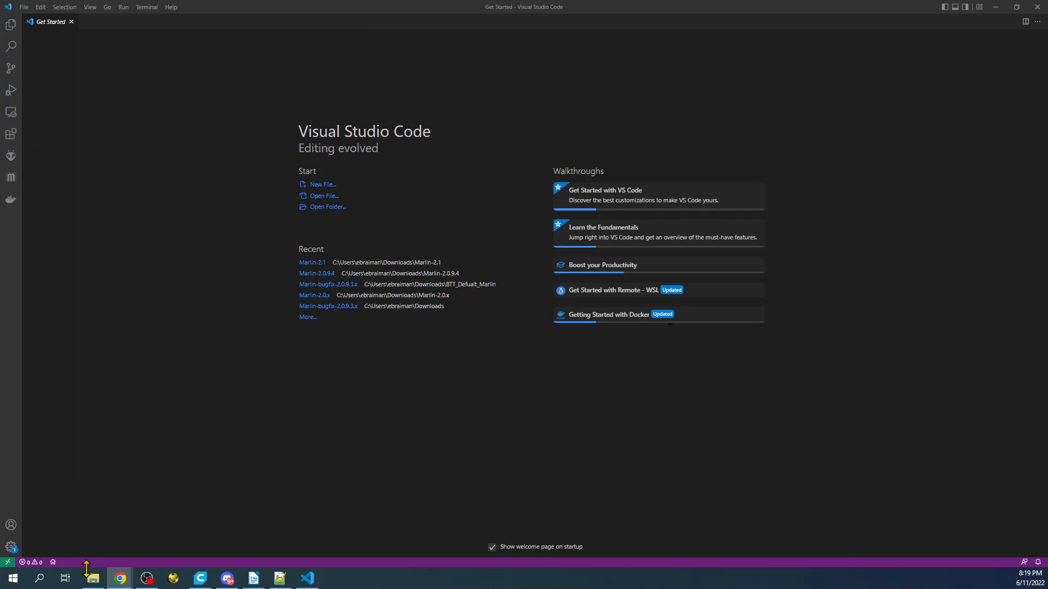
pyautogui.click(93, 577)
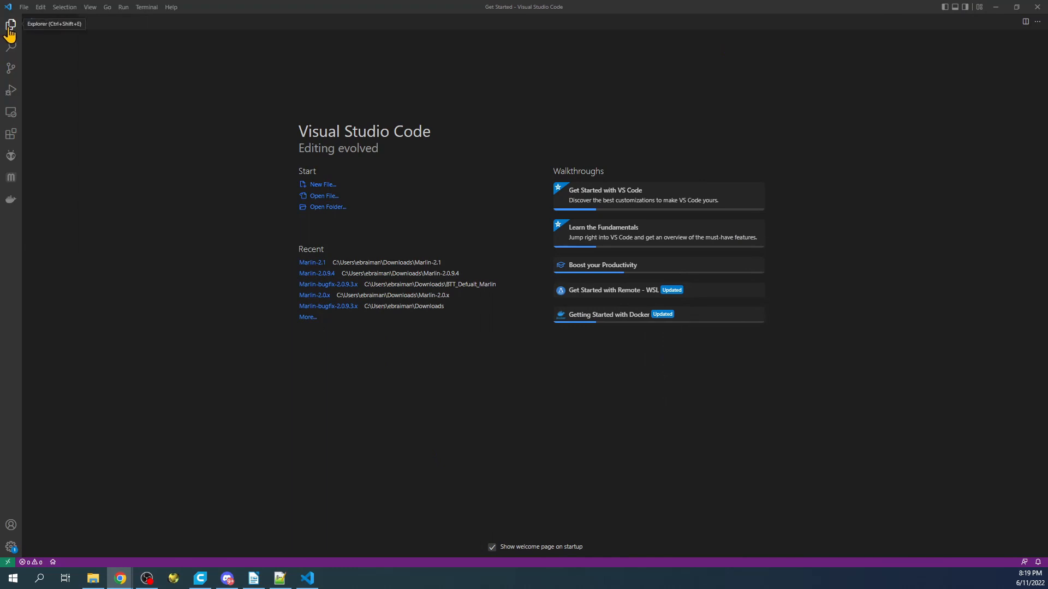
pyautogui.click(11, 25)
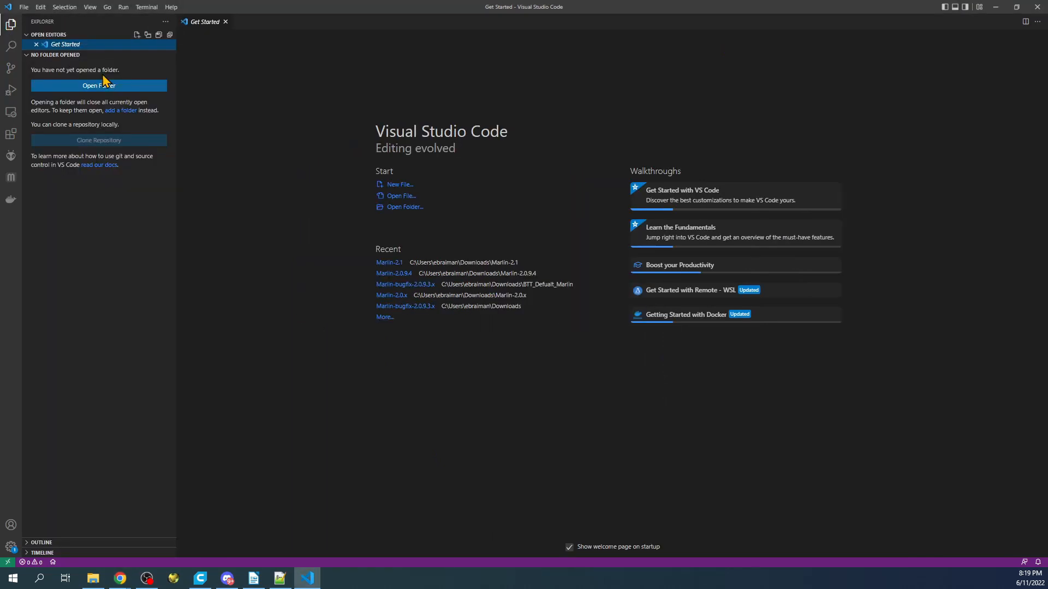
pyautogui.click(98, 86)
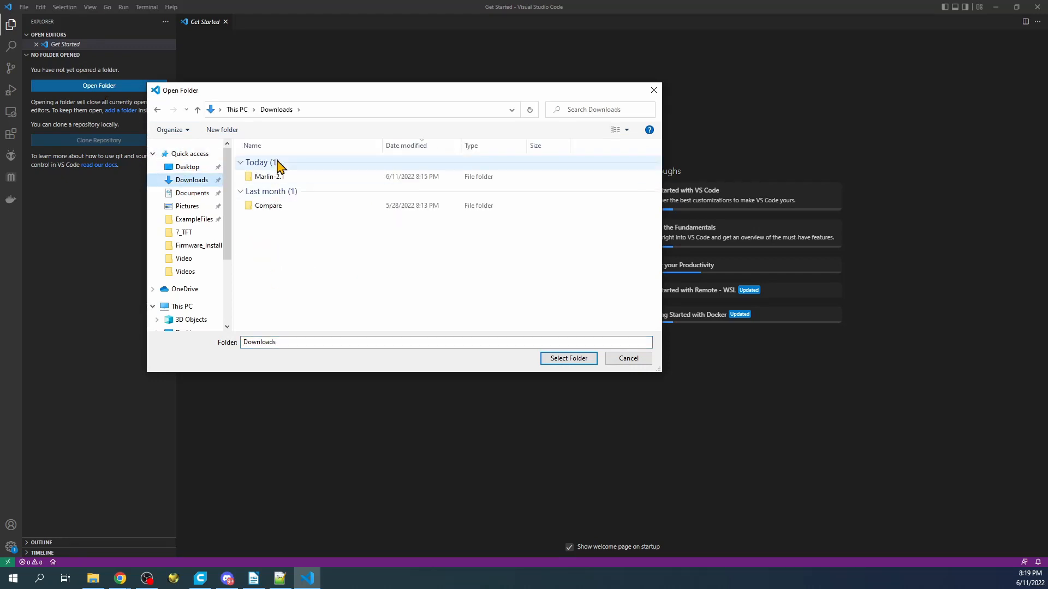
# - Select the inner Marlin-2.1 folder from Downloads as the workspace folder
pyautogui.doubleClick(269, 177)
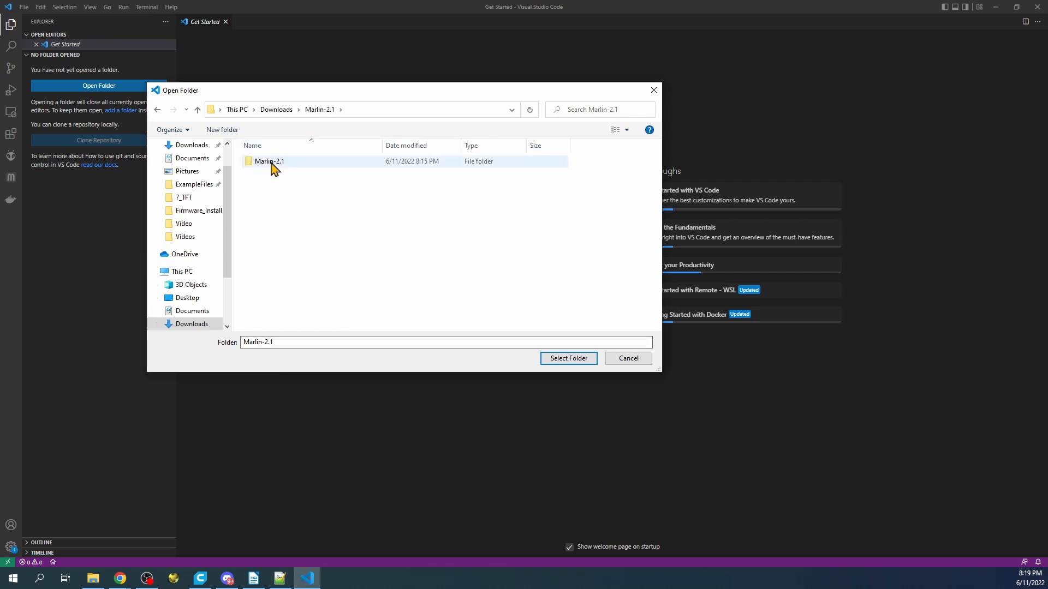
pyautogui.doubleClick(270, 162)
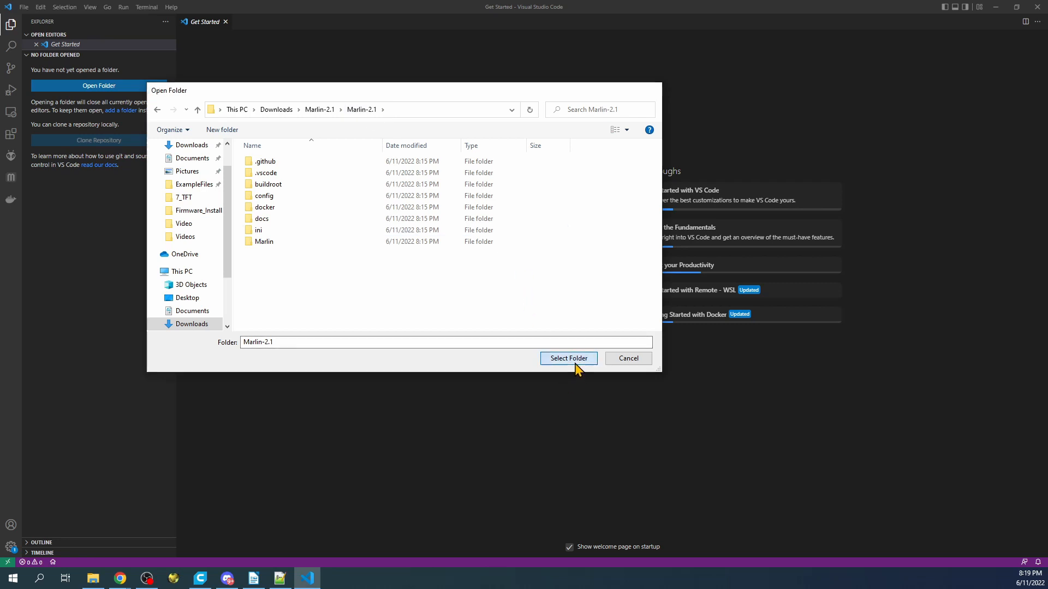
pyautogui.click(567, 357)
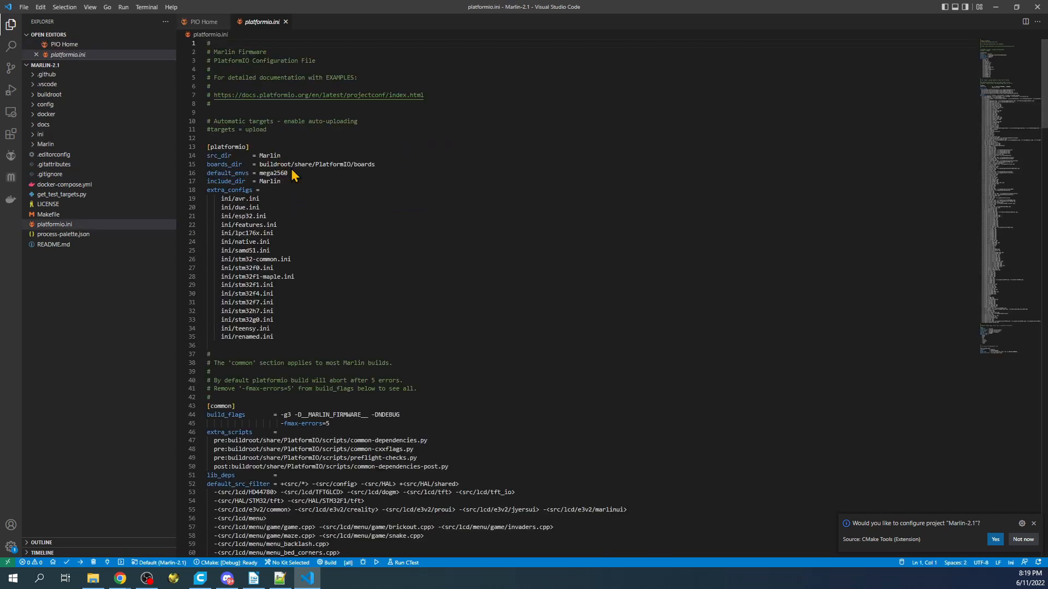
# - Note the default mega2560 environment, then open boards.h from Marlin > src > core
pyautogui.doubleClick(269, 173)
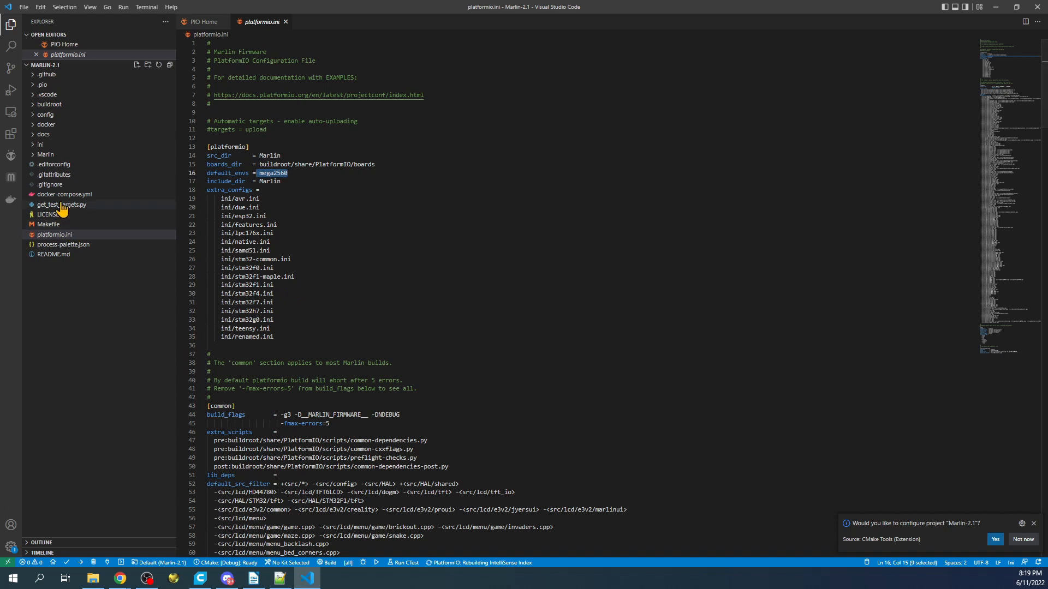
pyautogui.click(46, 154)
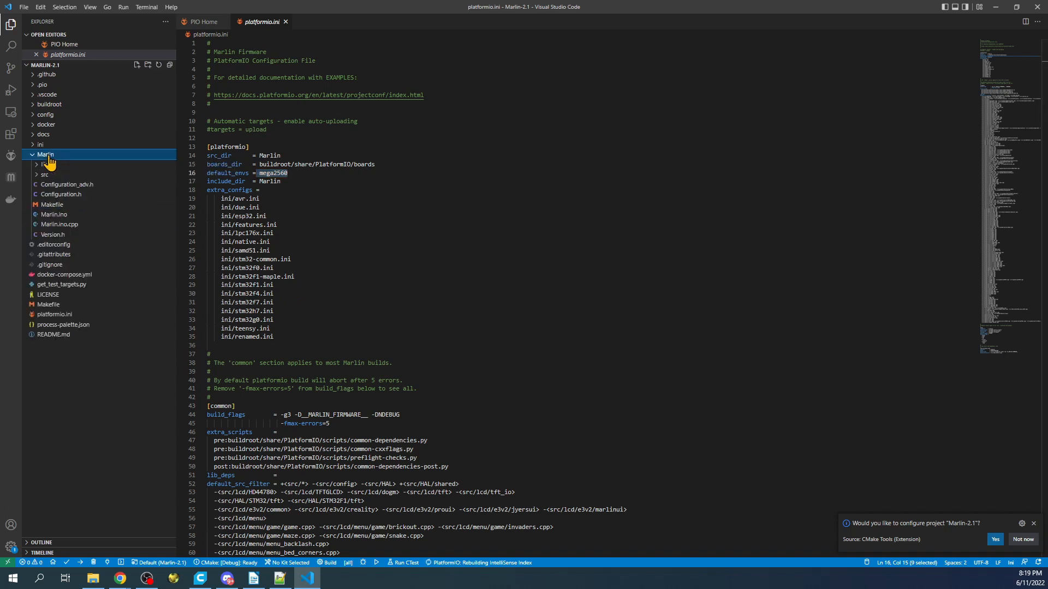
pyautogui.click(45, 175)
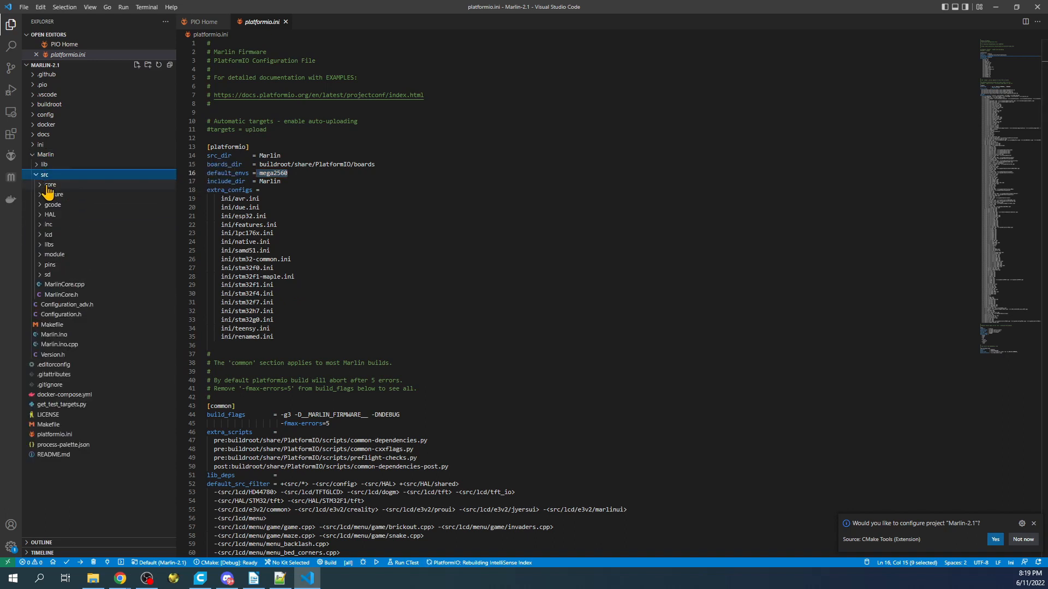
pyautogui.click(50, 185)
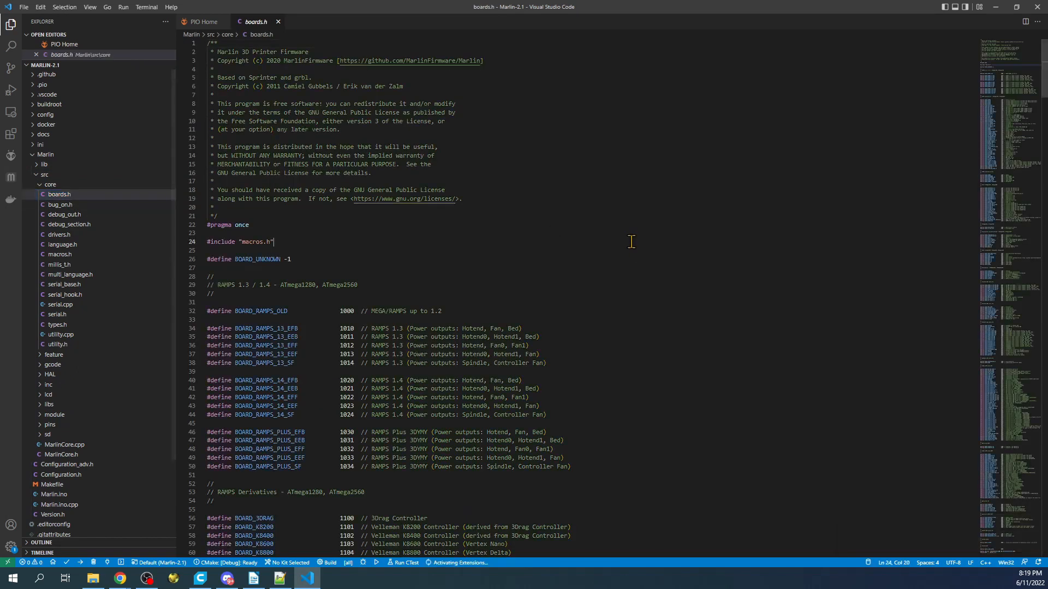
# - Find the SKR V3 entries in boards.h and copy the BOARD_BTT_SKR_V3_0 name
pyautogui.press('Ctrl+f')
pyautogui.write('SKR_V3')
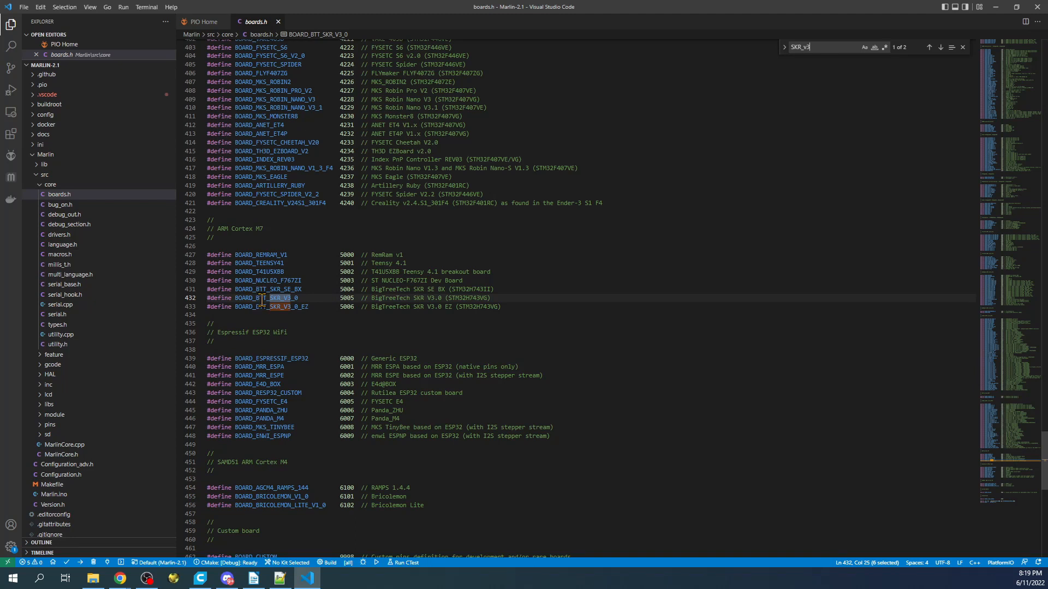
pyautogui.rightClick(260, 297)
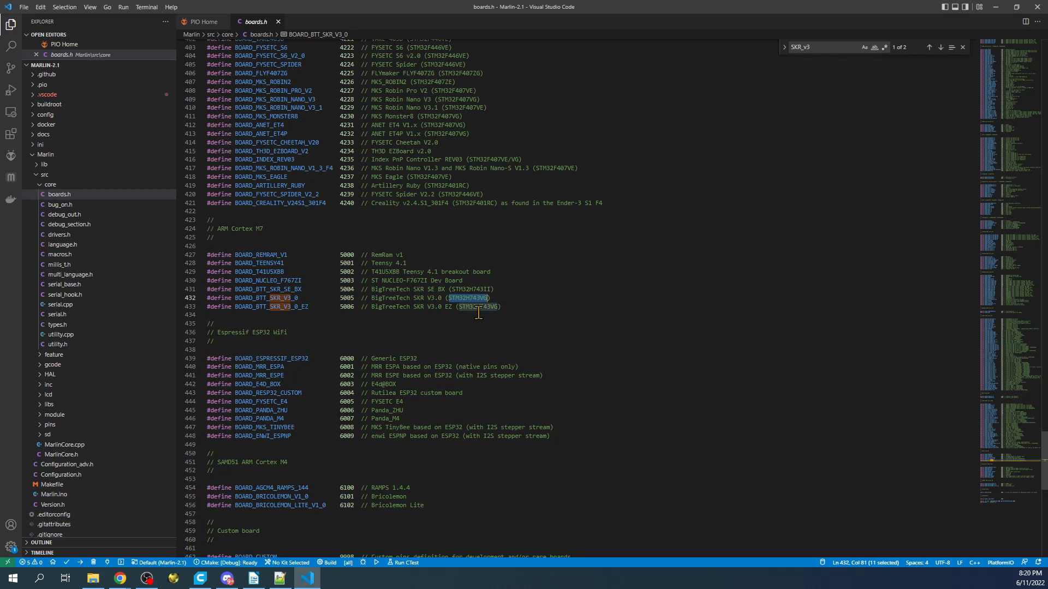
pyautogui.moveTo(489, 316)
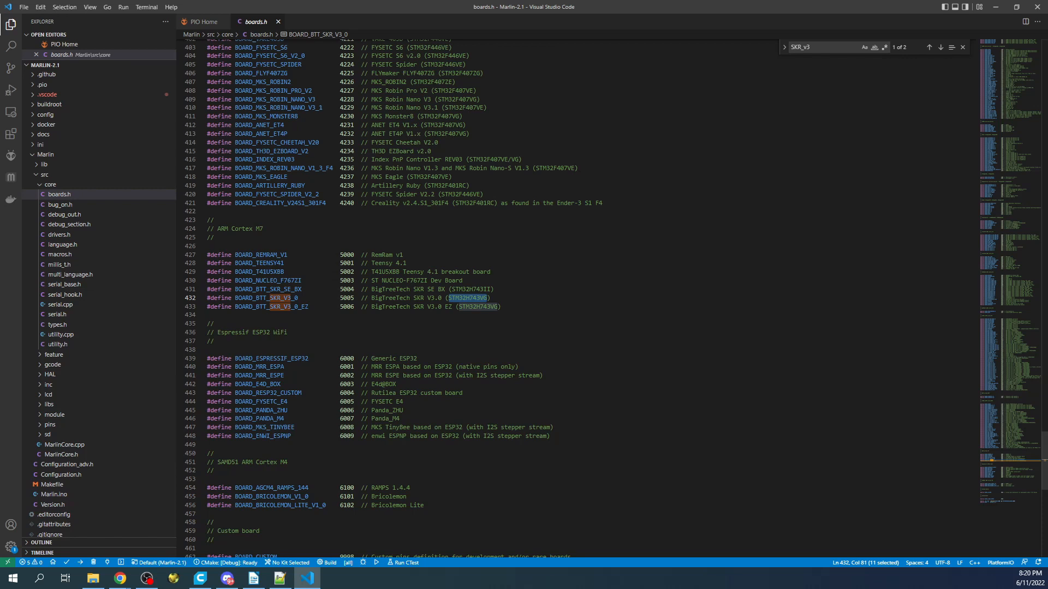
# - In Configuration.h, replace MOTHERBOARD value BOARD_RAMPS_14_EFB with BOARD_BTT_SKR_V3_0
pyautogui.click(49, 175)
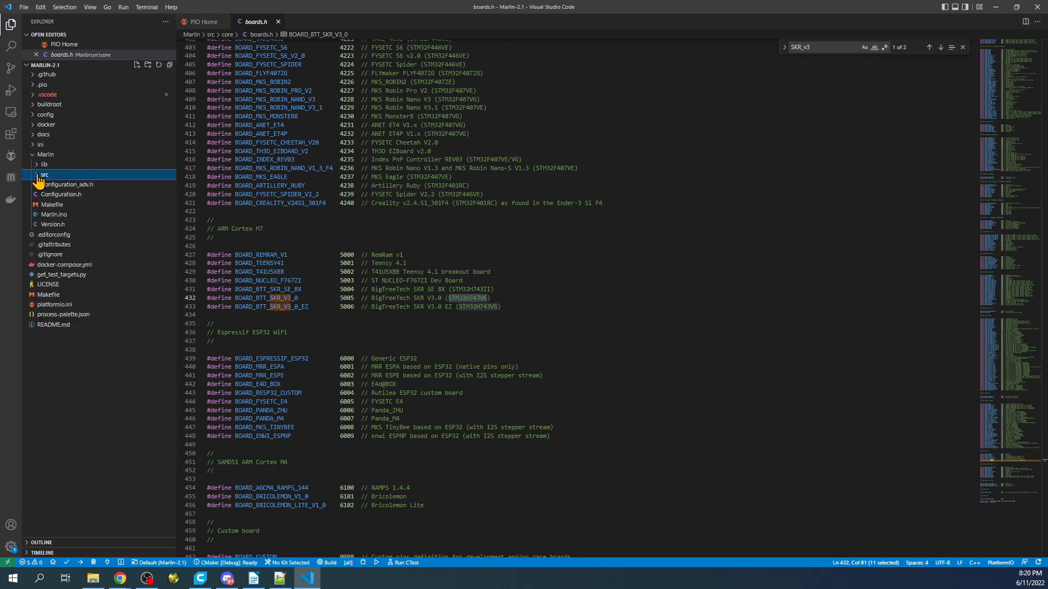
pyautogui.click(61, 194)
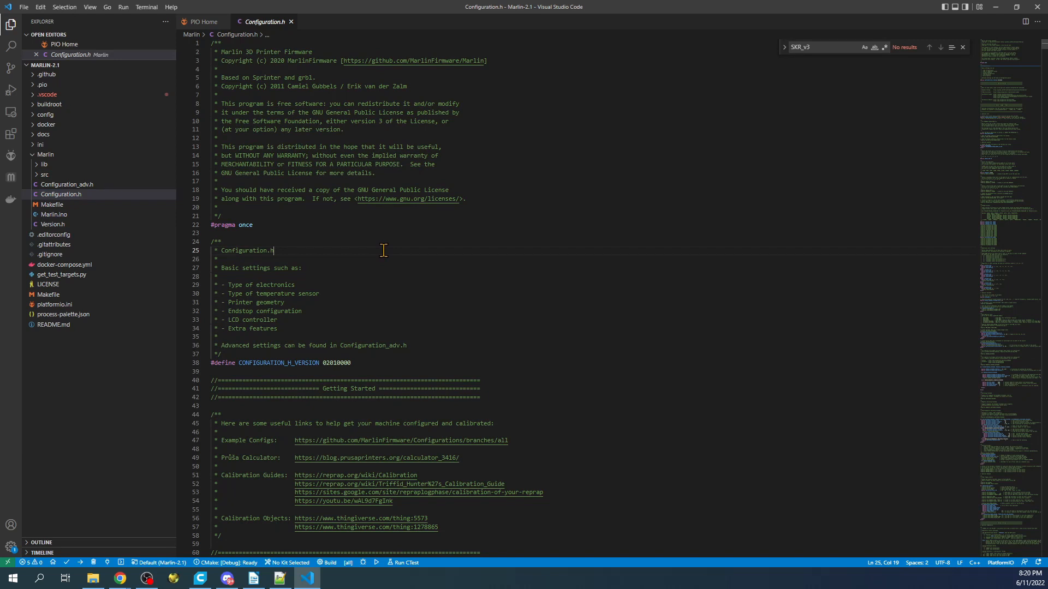
pyautogui.write('mother')
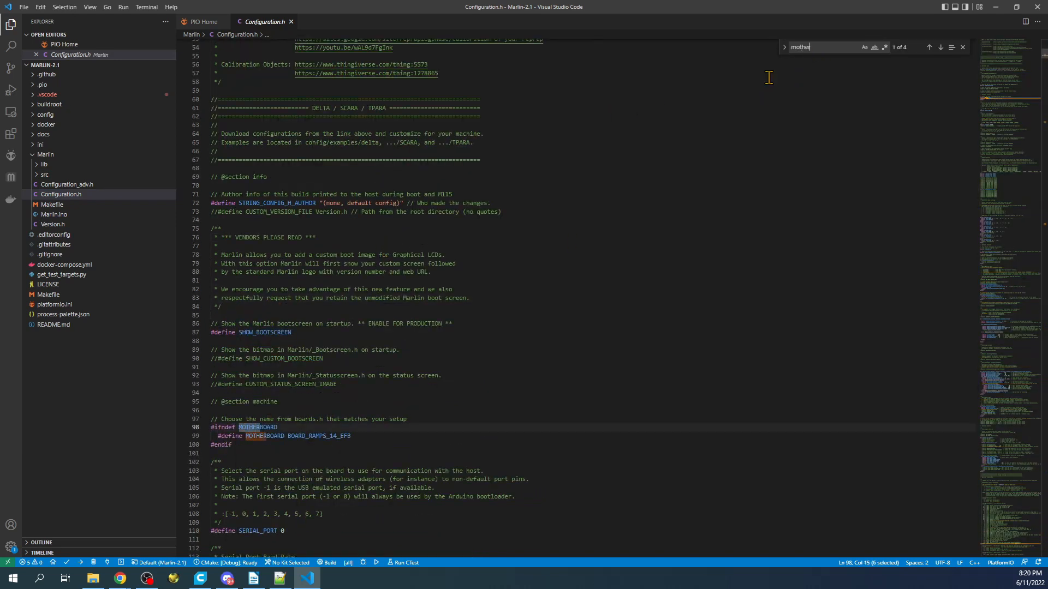
pyautogui.scroll(-3)
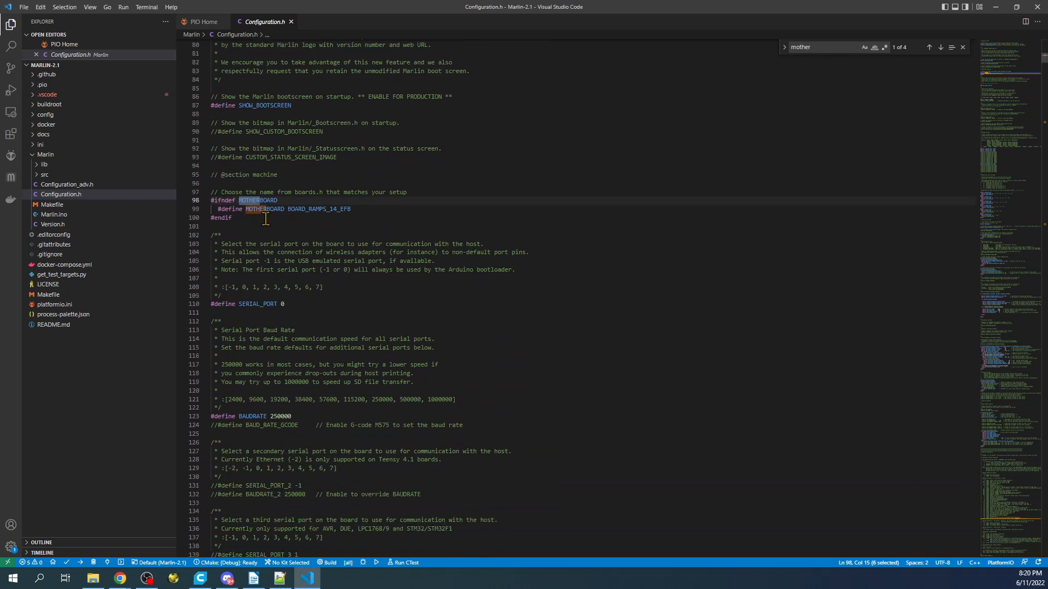
pyautogui.doubleClick(319, 210)
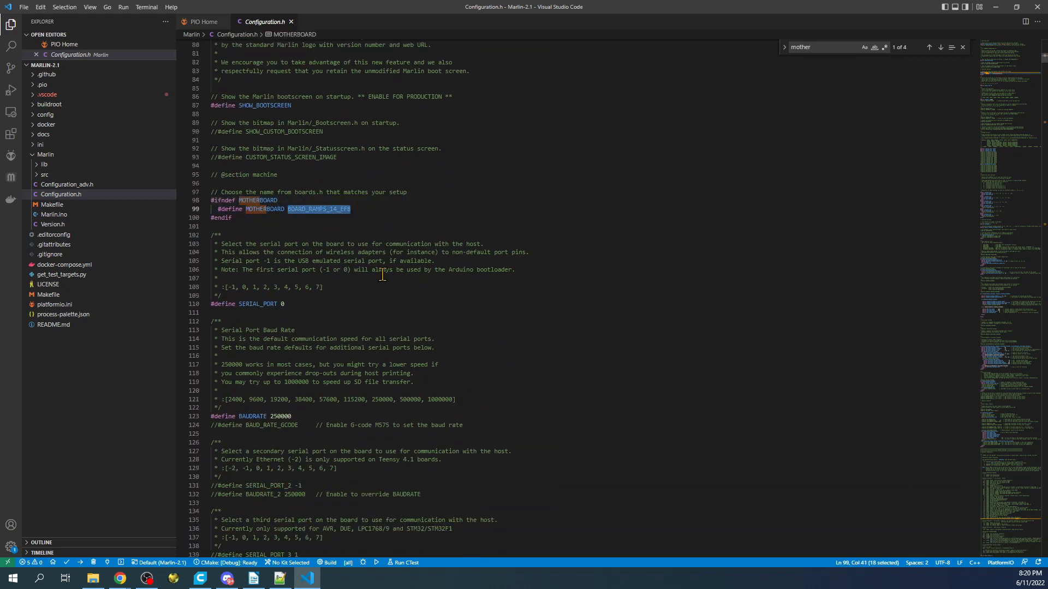
pyautogui.rightClick(320, 208)
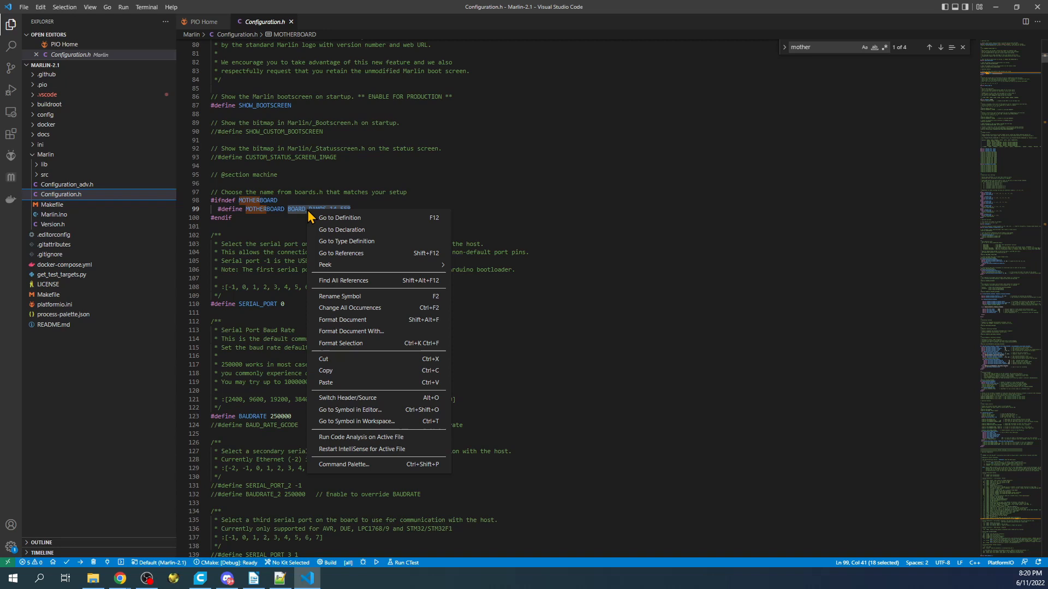
pyautogui.write('BOARD_BTT_SKR_V3_0')
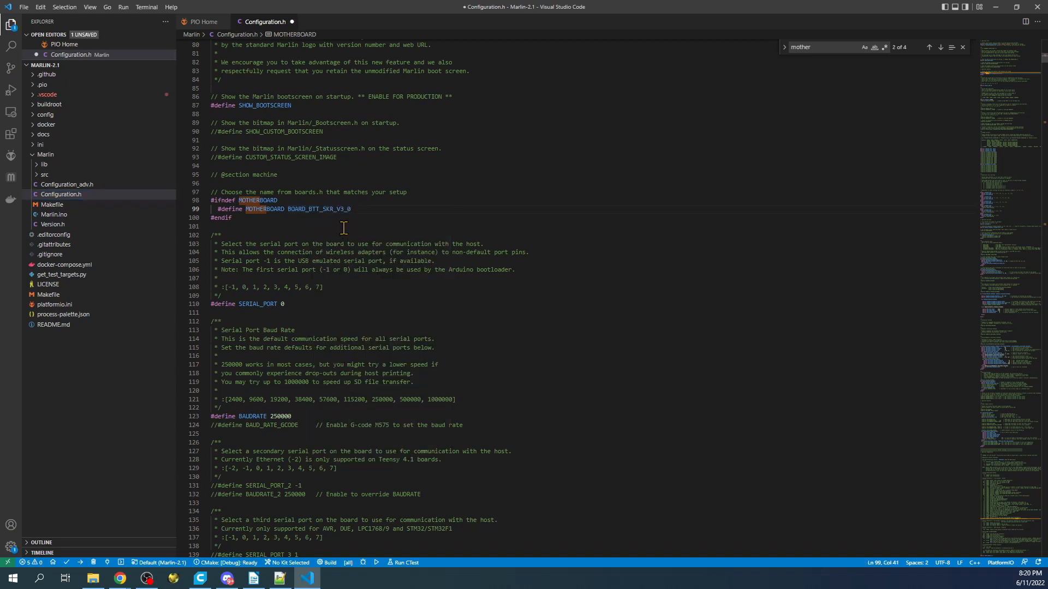
# - Set SERIAL_PORT to -1, the USB emulated port
pyautogui.click(286, 303)
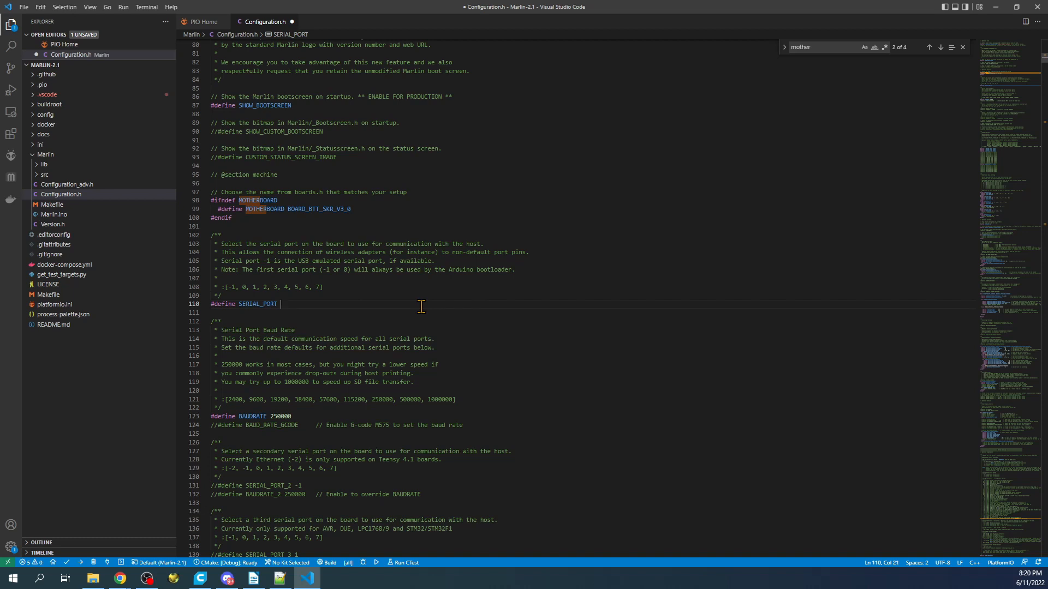
pyautogui.write('-1')
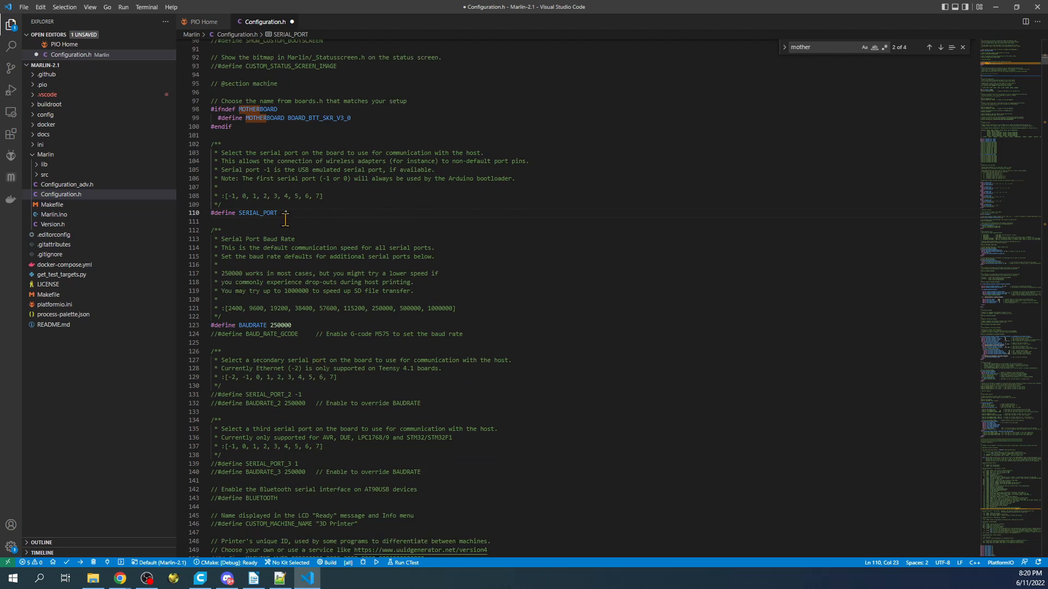
pyautogui.write('1')
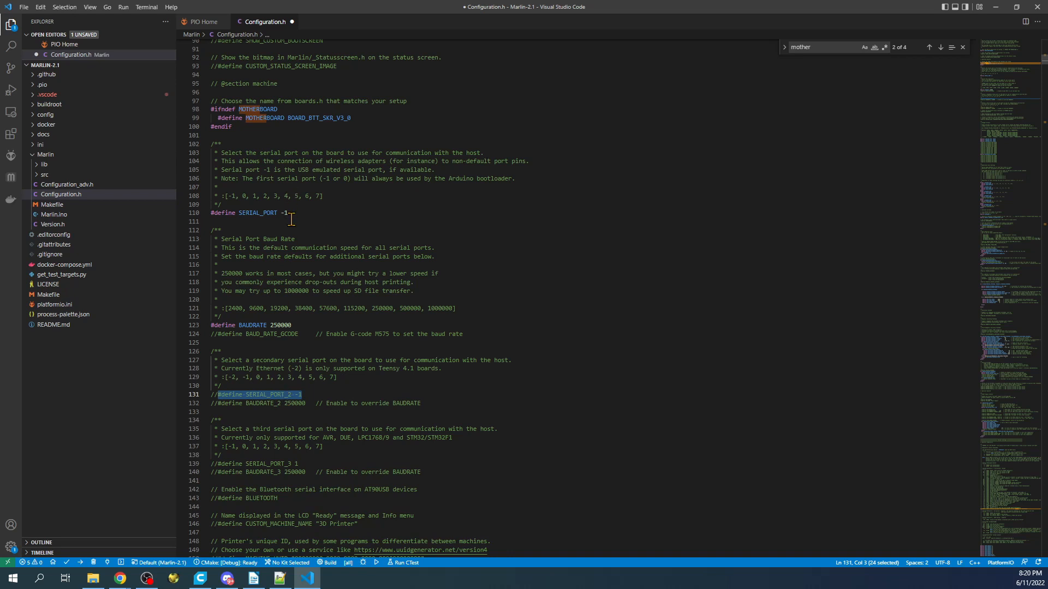
# - Search Configuration.h for 'rep' to reach the REPRAP_DISCOUNT_FULL_GRAPHIC_SMART_CONTROLLER option
pyautogui.click(261, 213)
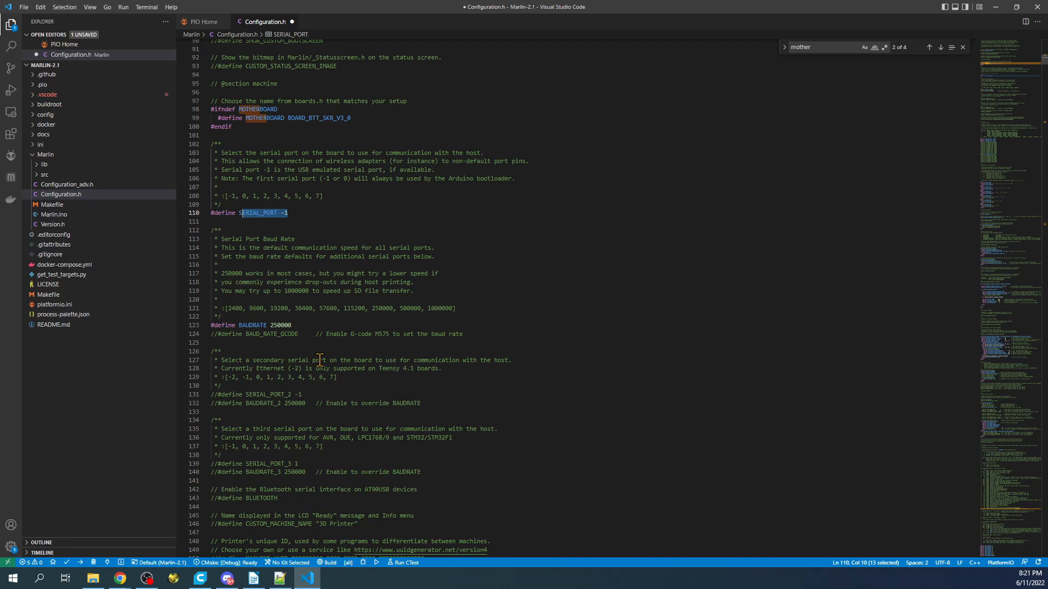
pyautogui.moveTo(307, 367)
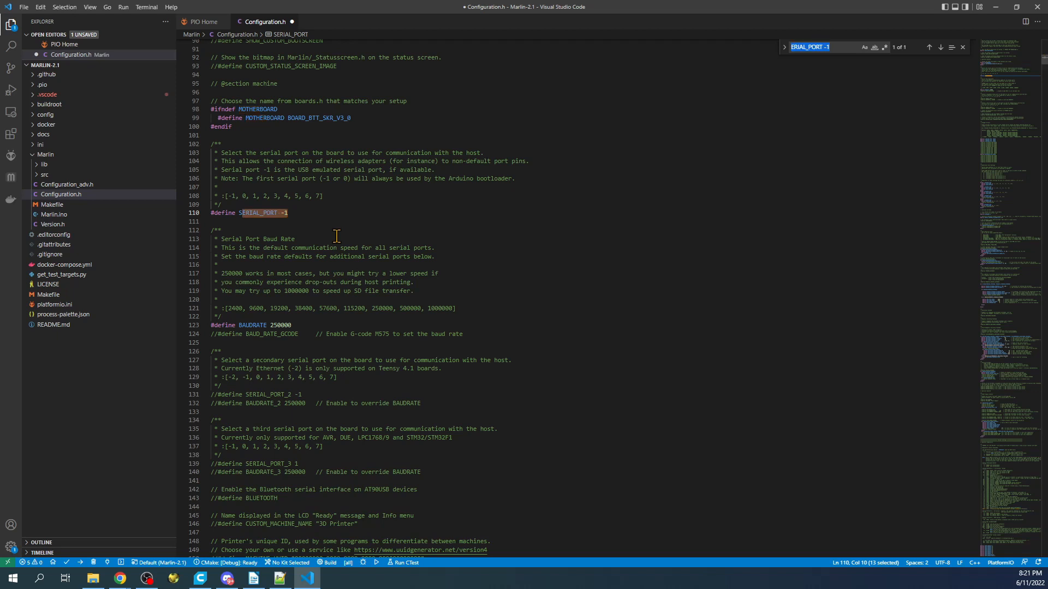
pyautogui.write('reprap_discount_full')
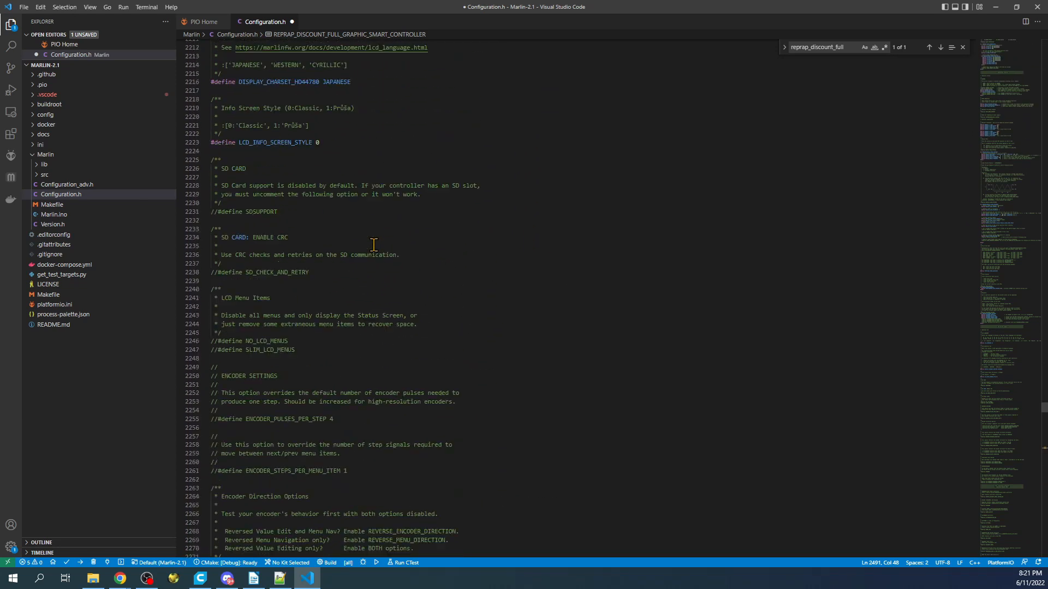
# - Review the LCD language setting and the available language codes in Configuration.h
pyautogui.scroll(3)
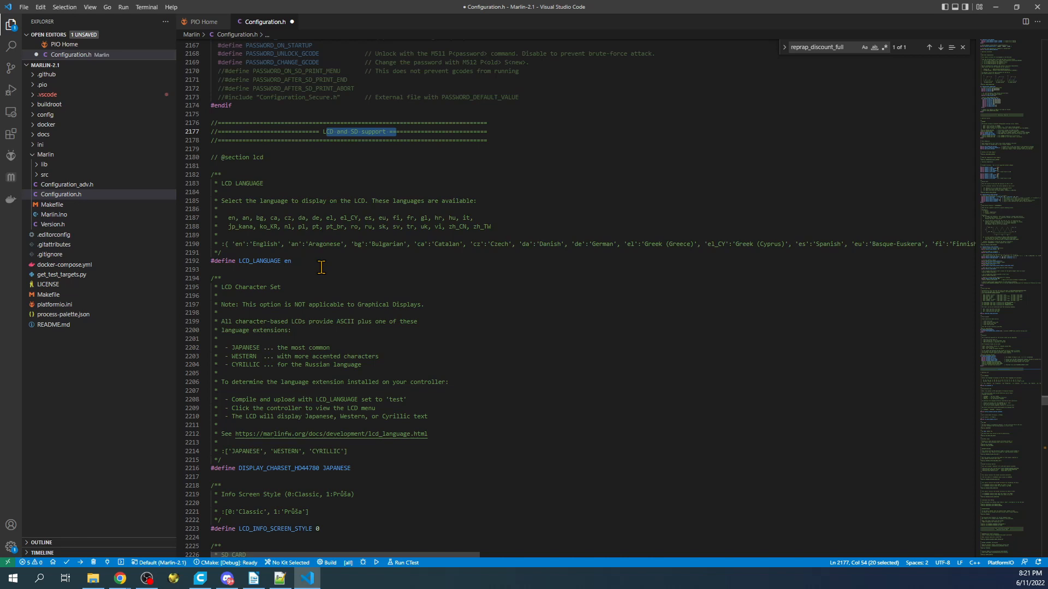
pyautogui.doubleClick(262, 261)
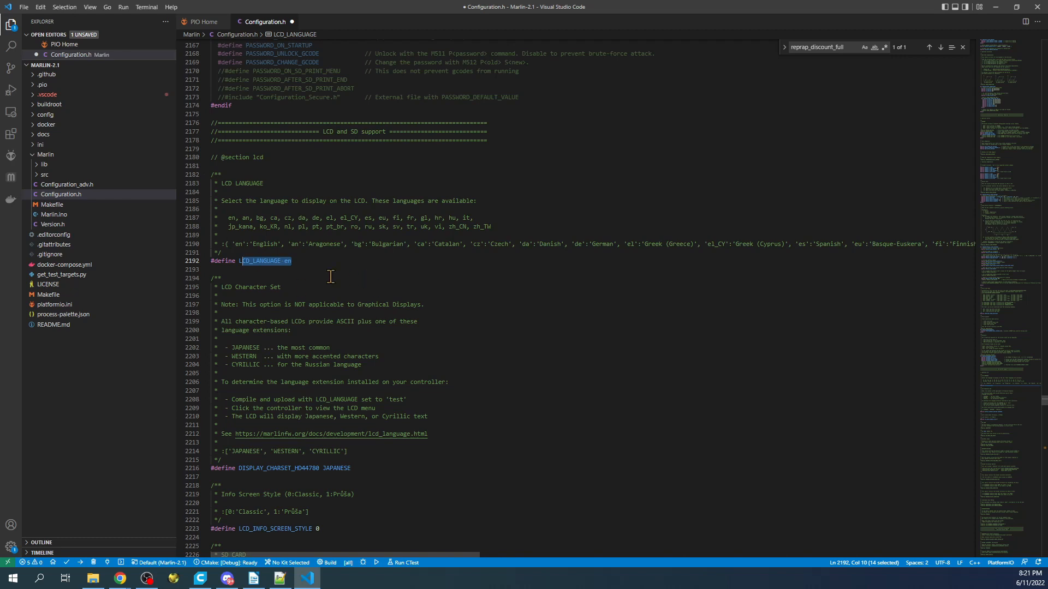
pyautogui.moveTo(323, 217)
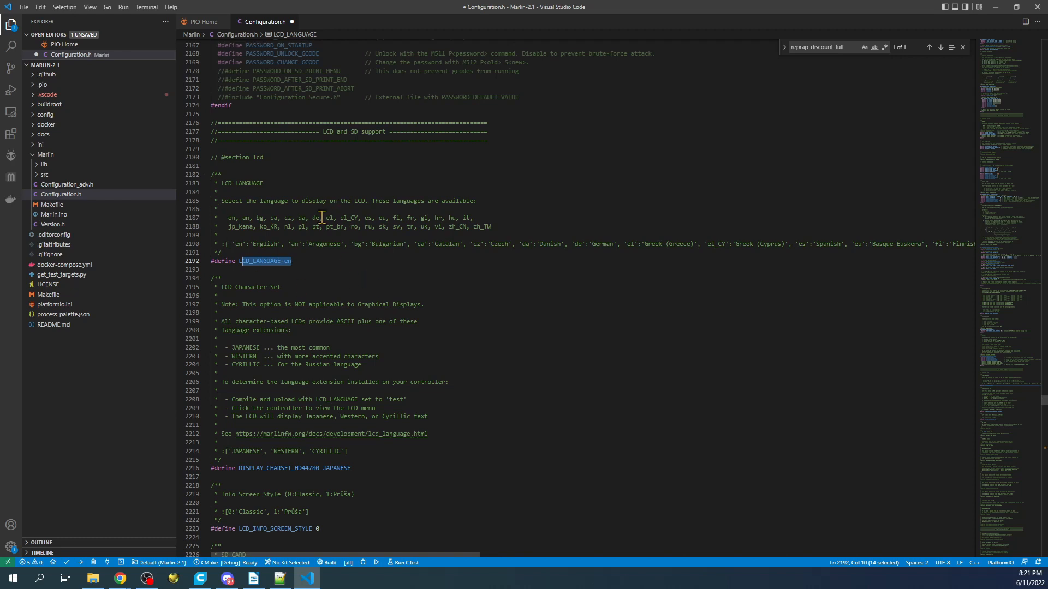
pyautogui.doubleClick(314, 217)
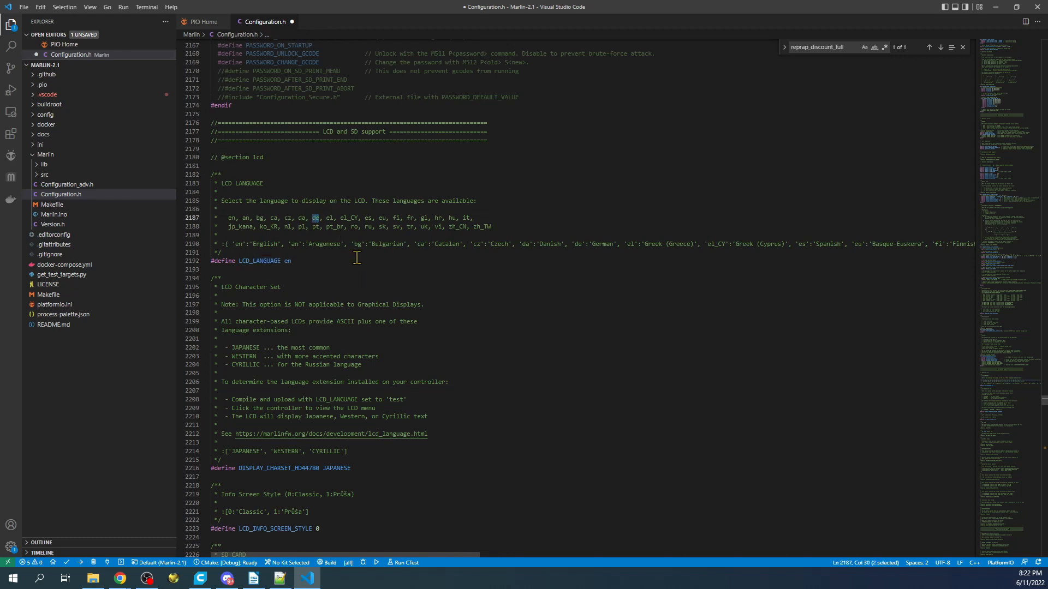
pyautogui.click(321, 227)
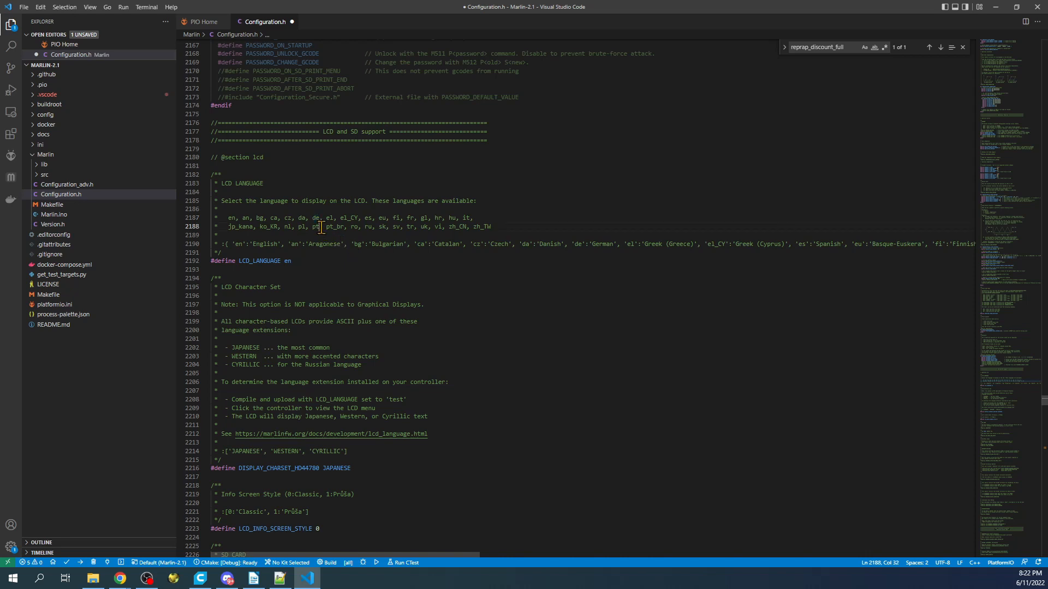
pyautogui.doubleClick(299, 227)
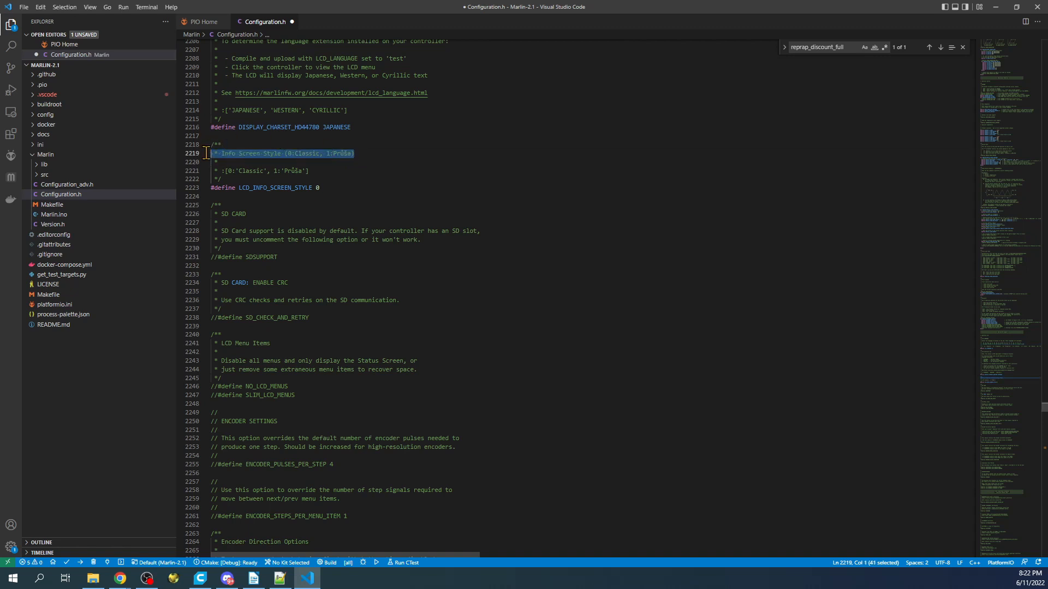
pyautogui.moveTo(333, 166)
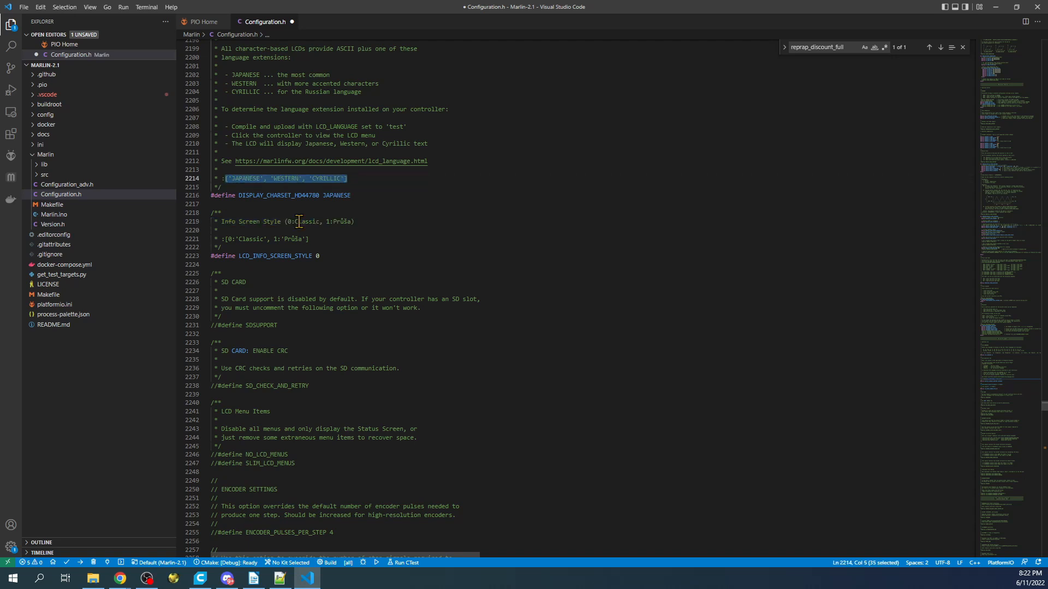
pyautogui.moveTo(365, 201)
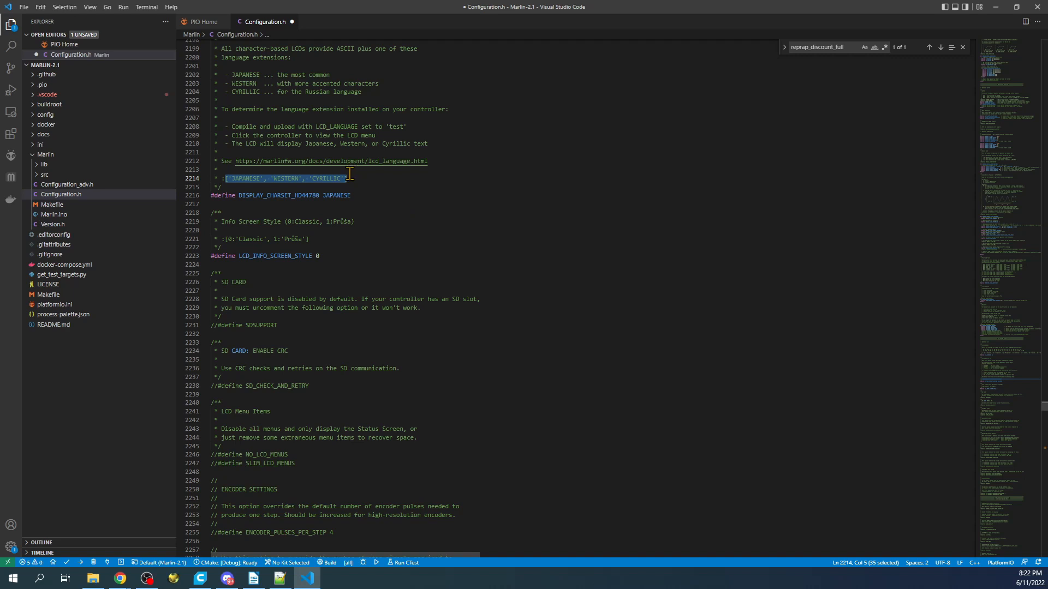
# - Scroll to the SD support section, uncomment #define SDSUPPORT and save Configuration.h
pyautogui.scroll(-3)
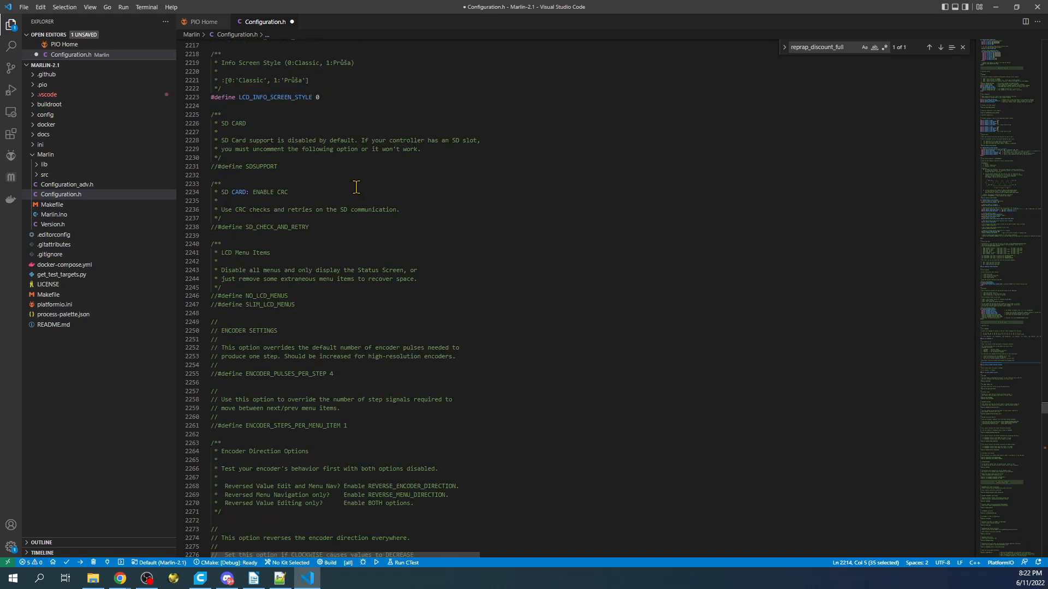
pyautogui.scroll(-3)
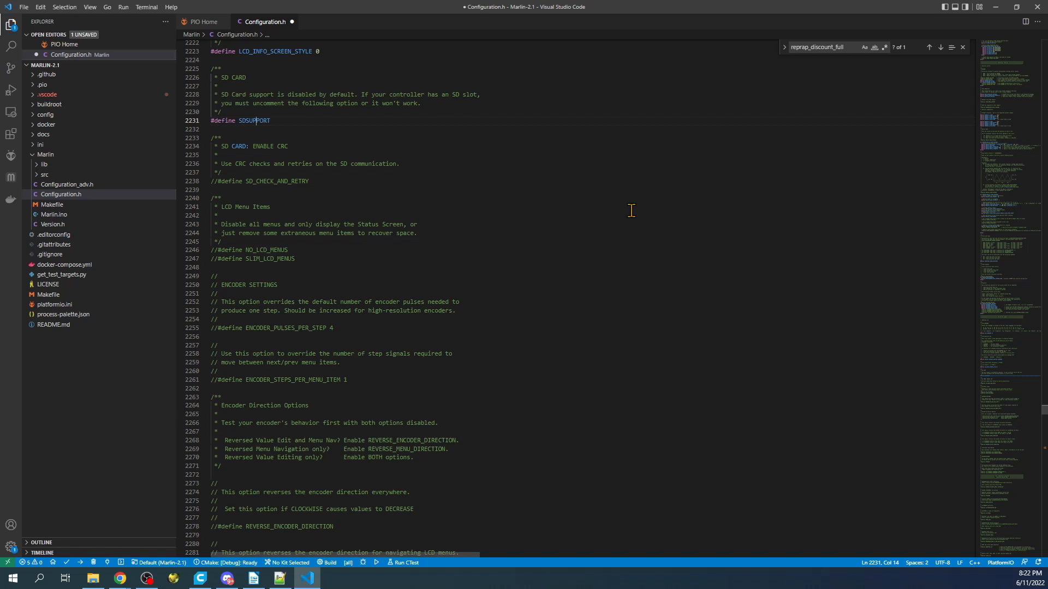
pyautogui.moveTo(308, 159)
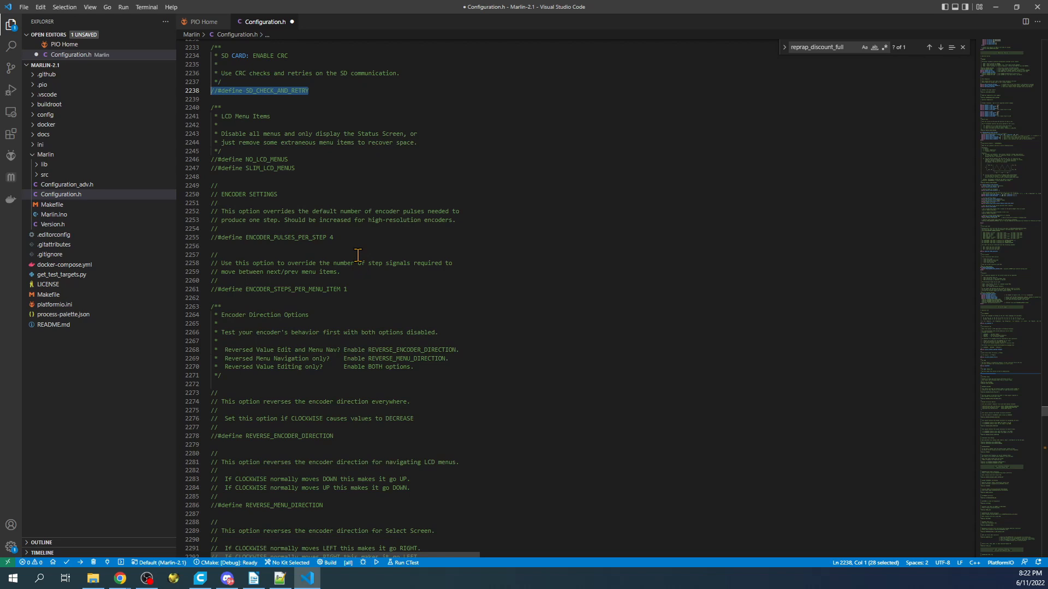
pyautogui.moveTo(259, 118)
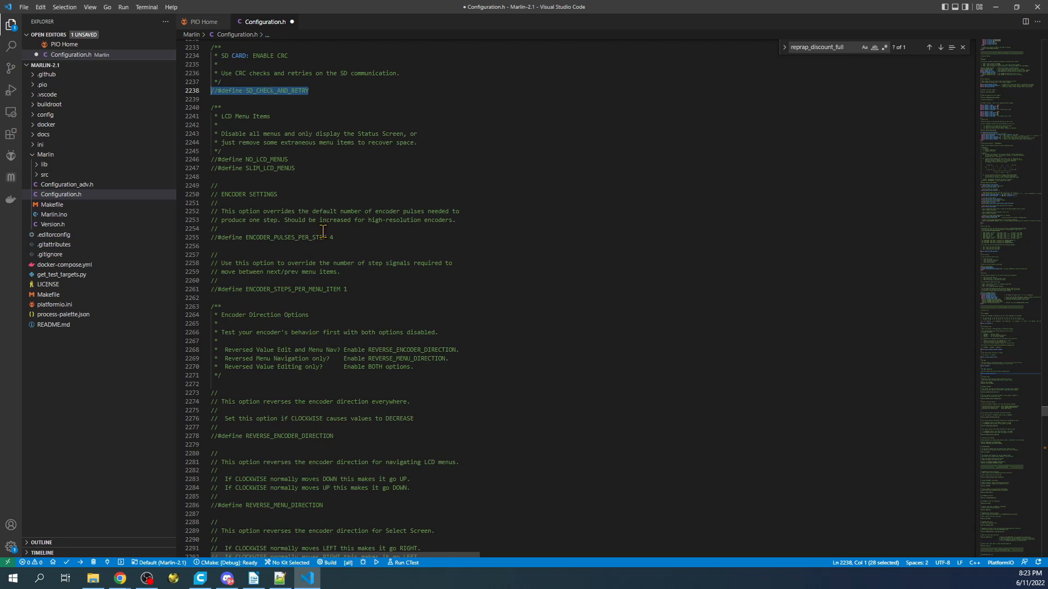
pyautogui.scroll(-3)
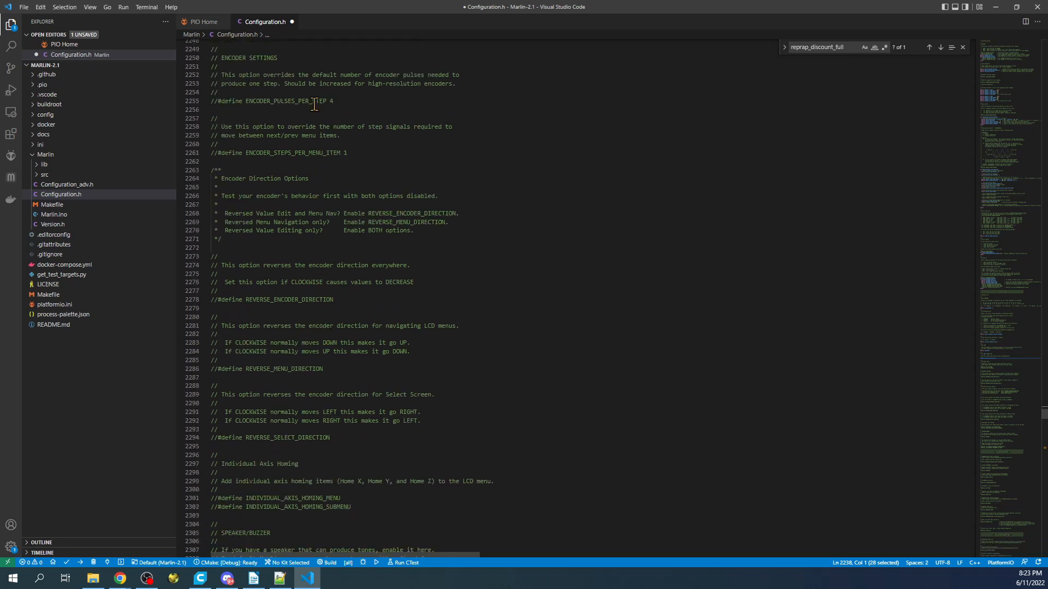
pyautogui.scroll(-3)
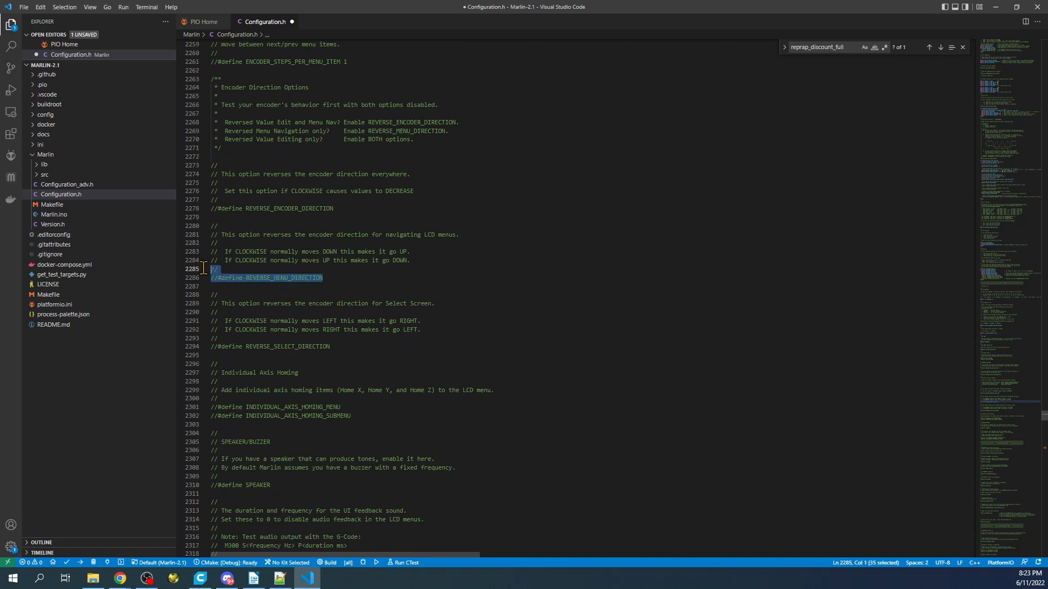
pyautogui.moveTo(329, 225)
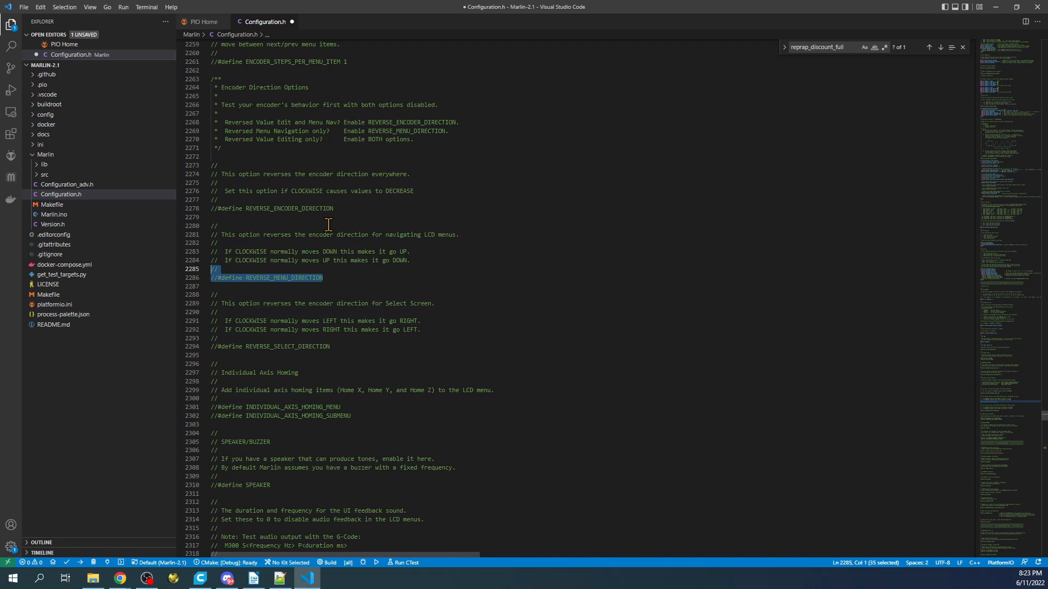
pyautogui.scroll(-3)
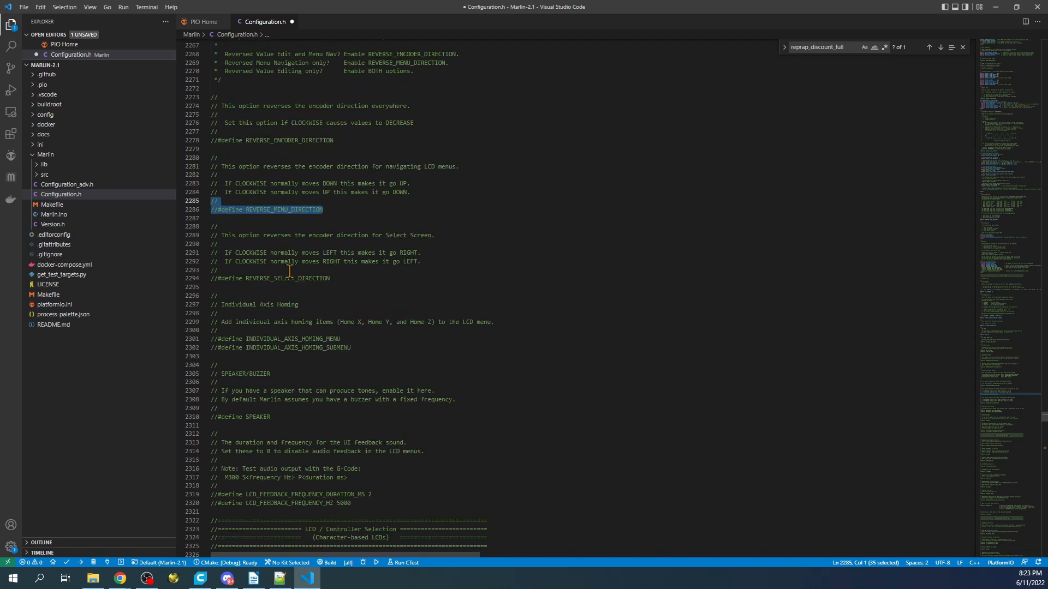
pyautogui.scroll(-3)
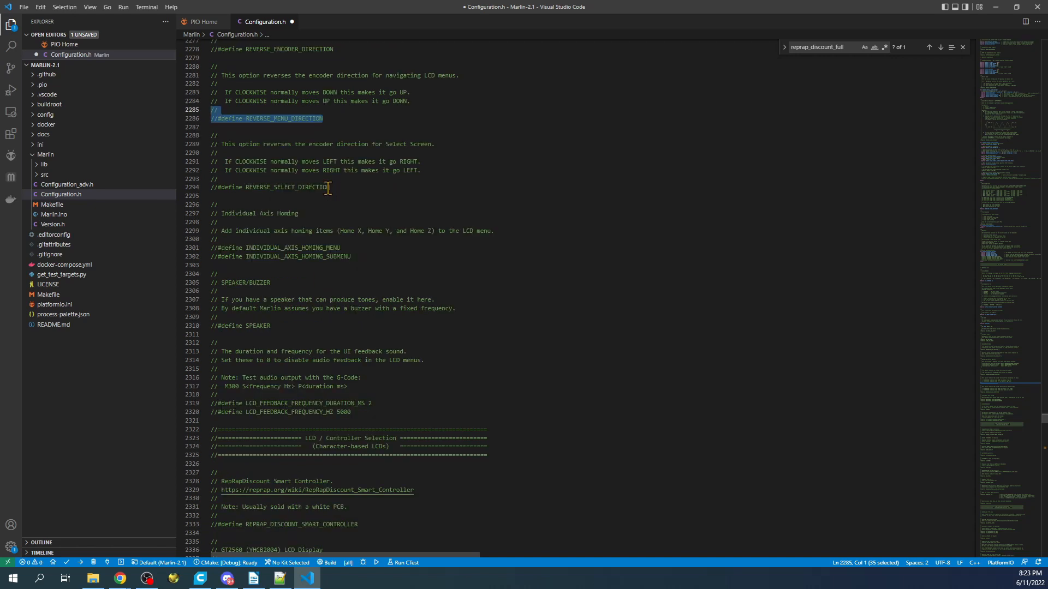
pyautogui.click(324, 118)
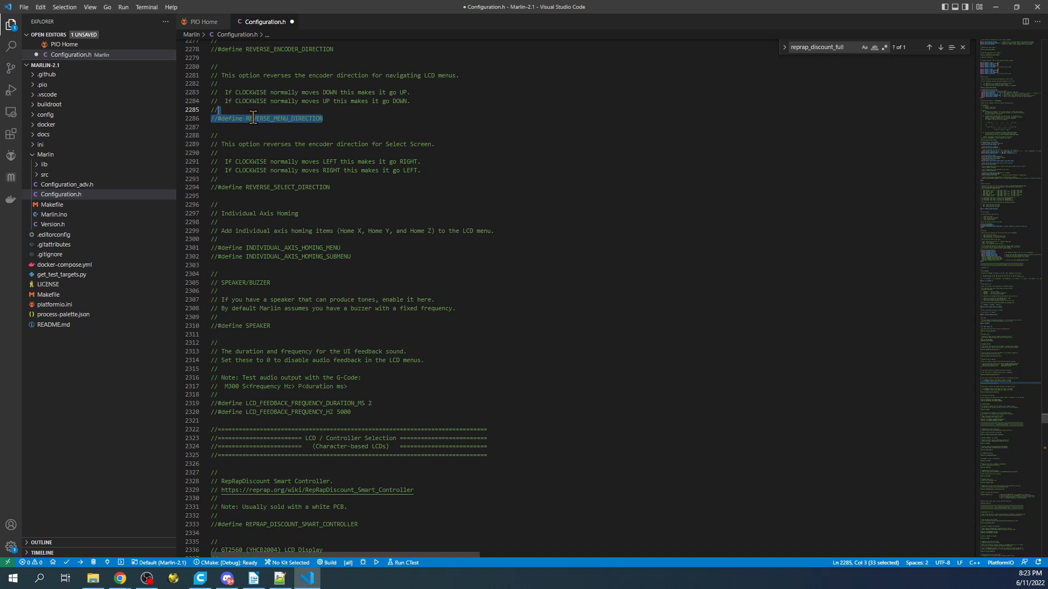
pyautogui.click(301, 247)
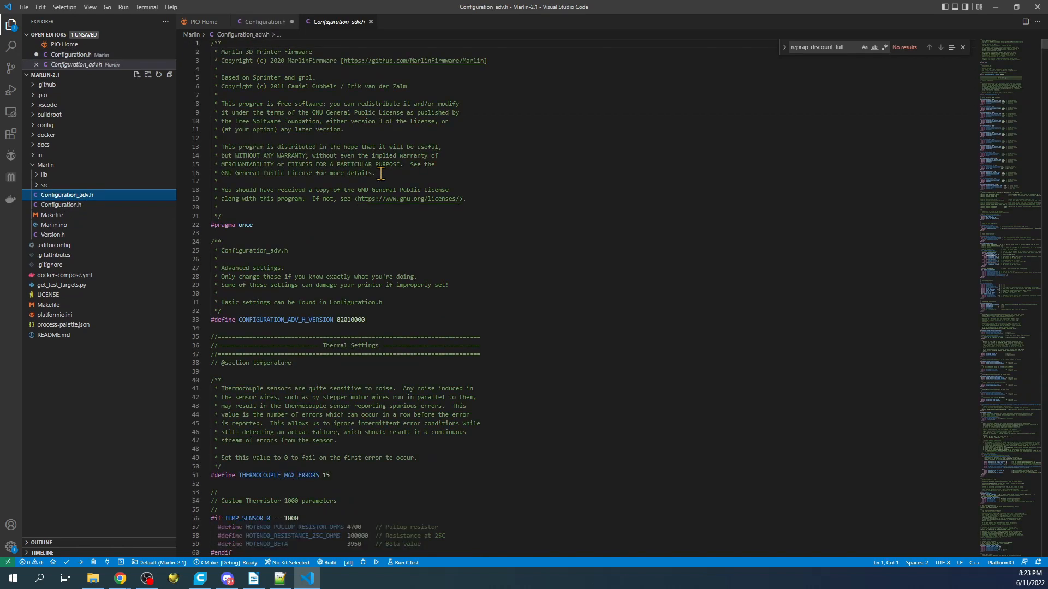
# - Search Configuration_adv.h for SD_conn and set SDCARD_CONNECTION to LCD
pyautogui.write('SDcard')
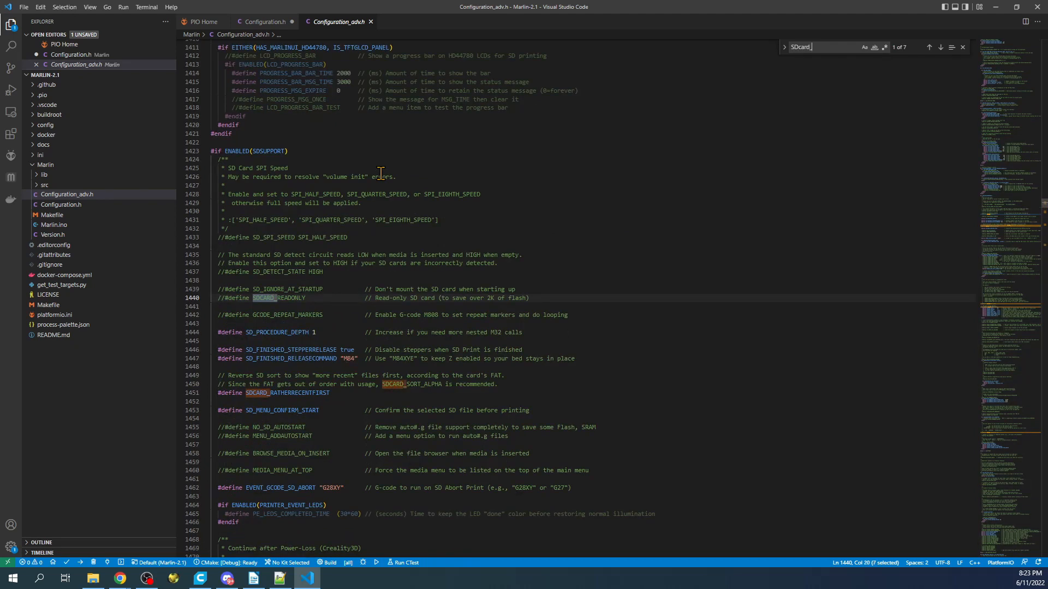
pyautogui.write('_conn')
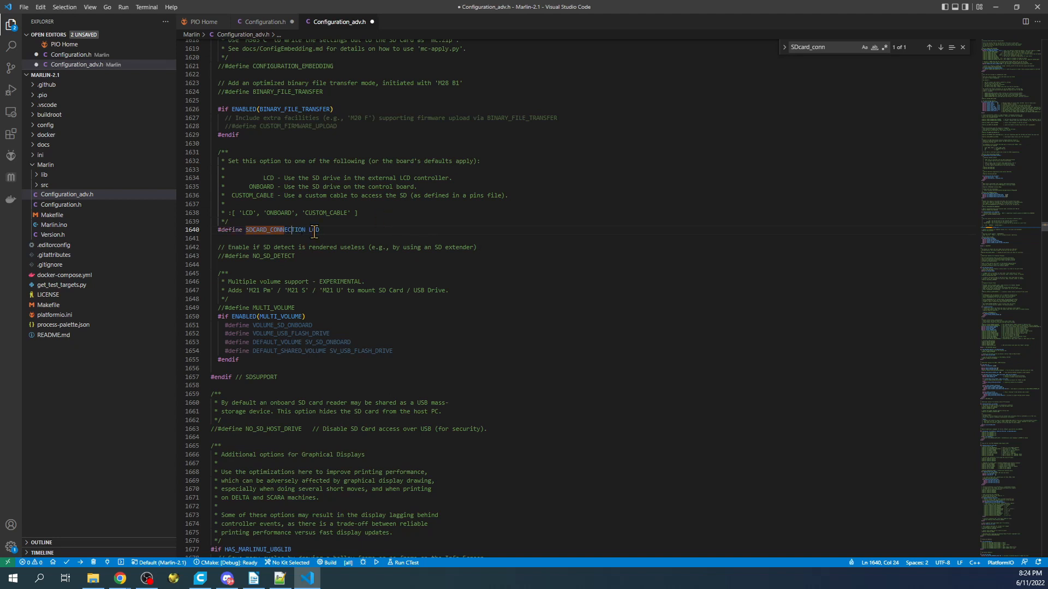
pyautogui.doubleClick(314, 230)
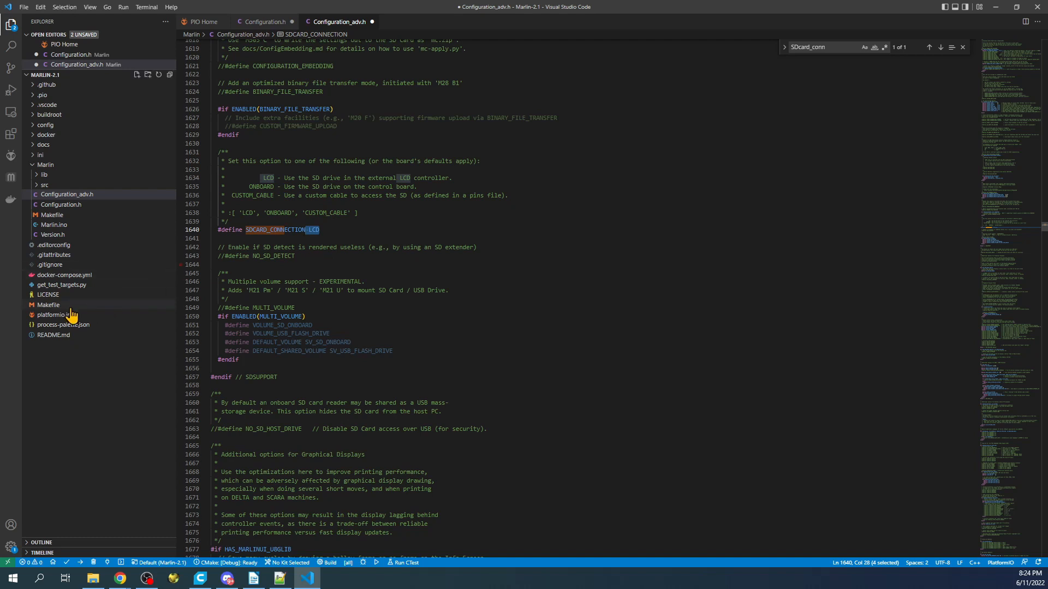
# - Copy the SKR V3 environment name STM32H743Vx_btt from stm32h7.ini in the ini folder
pyautogui.click(55, 314)
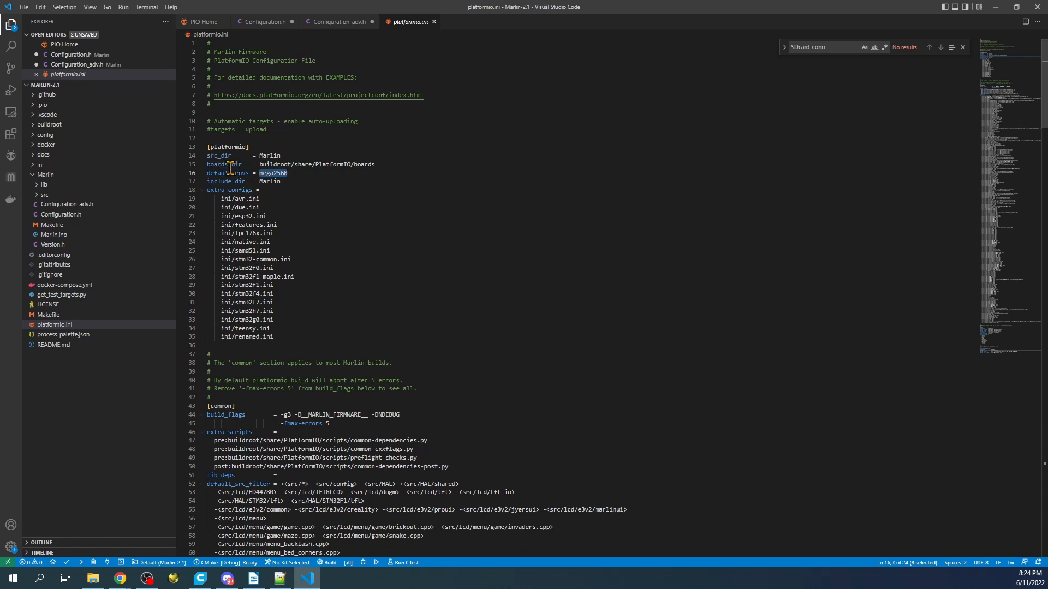
pyautogui.click(40, 165)
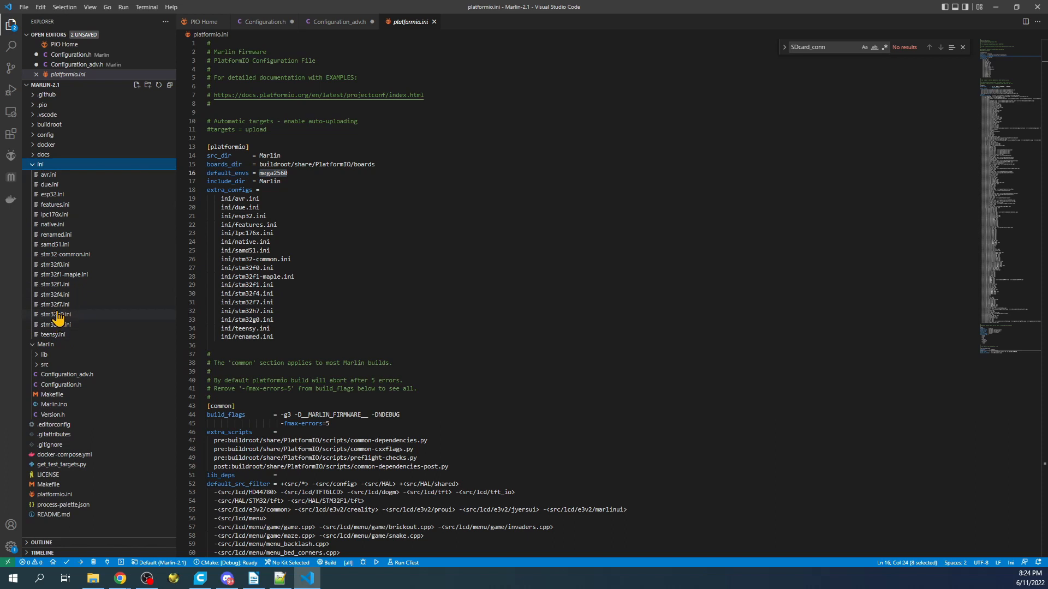
pyautogui.moveTo(55, 314)
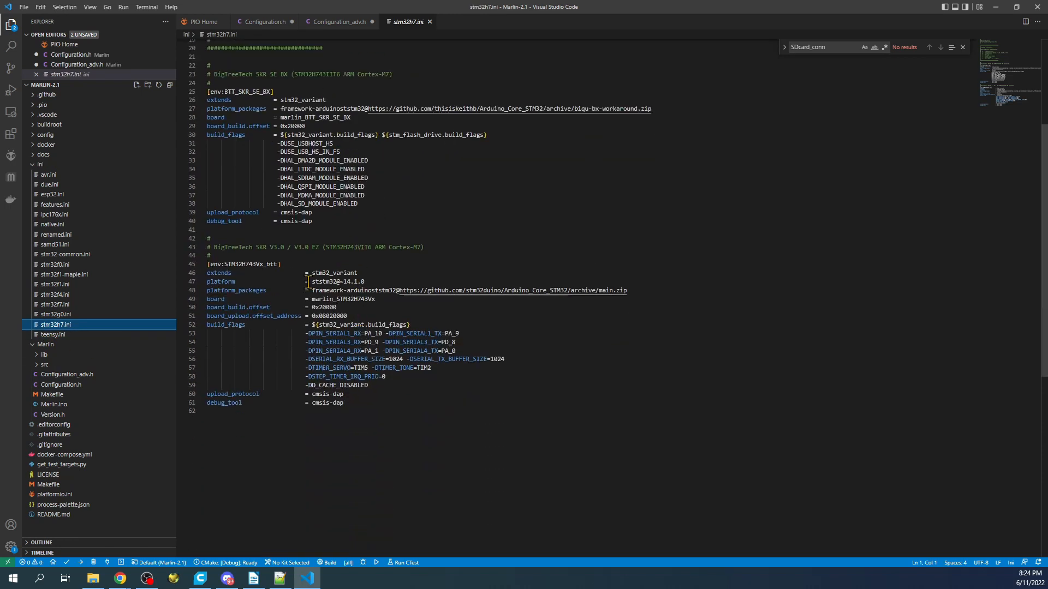
pyautogui.rightClick(252, 263)
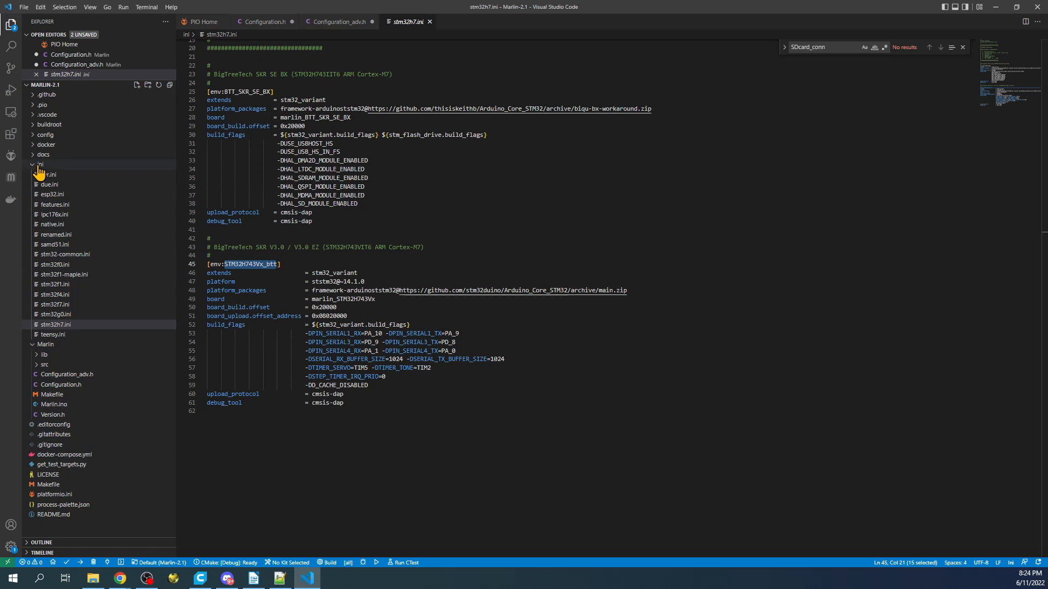
pyautogui.click(39, 165)
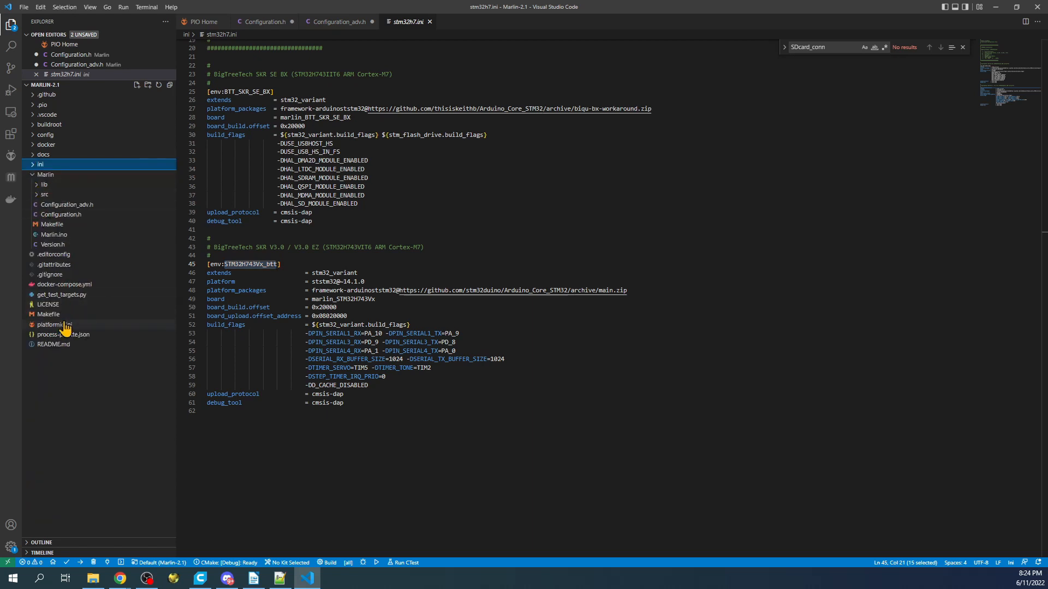
# - In platformio.ini, replace default_envs mega2560 with STM32H743Vx_btt
pyautogui.click(54, 324)
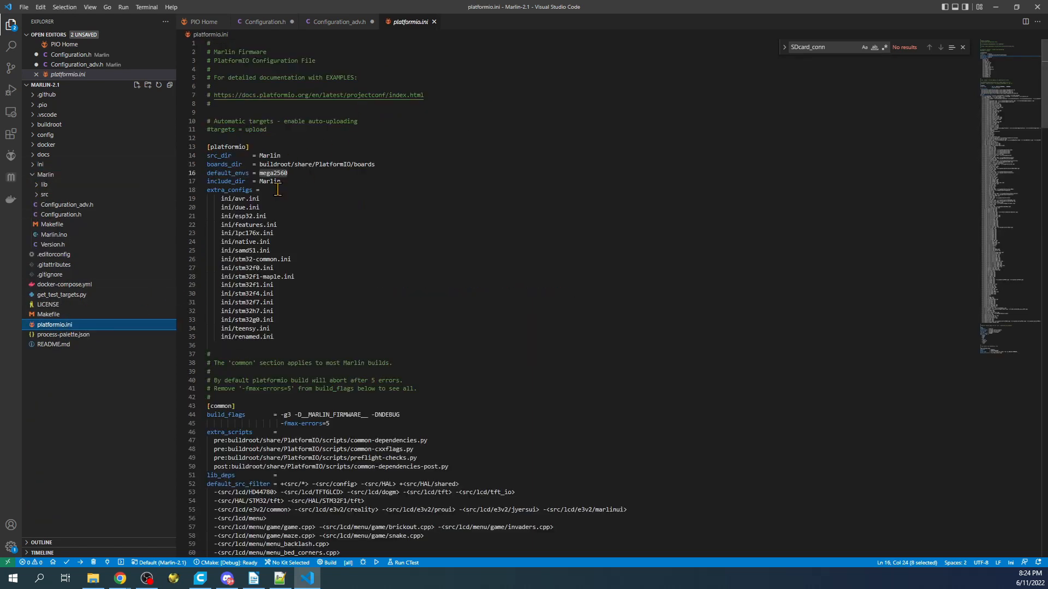
pyautogui.doubleClick(272, 174)
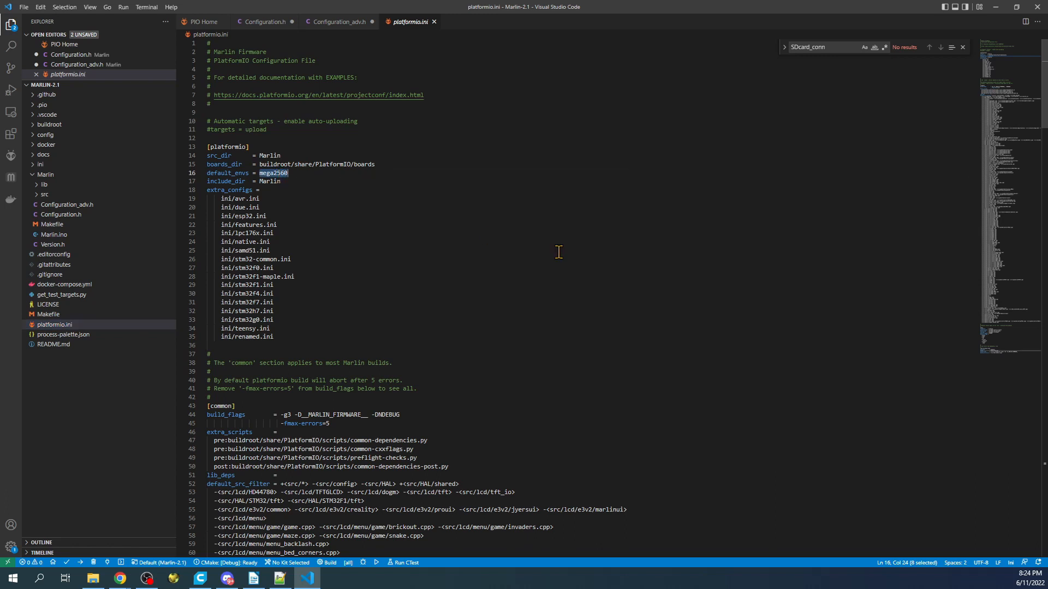
pyautogui.write('STM32H743Vx_btt')
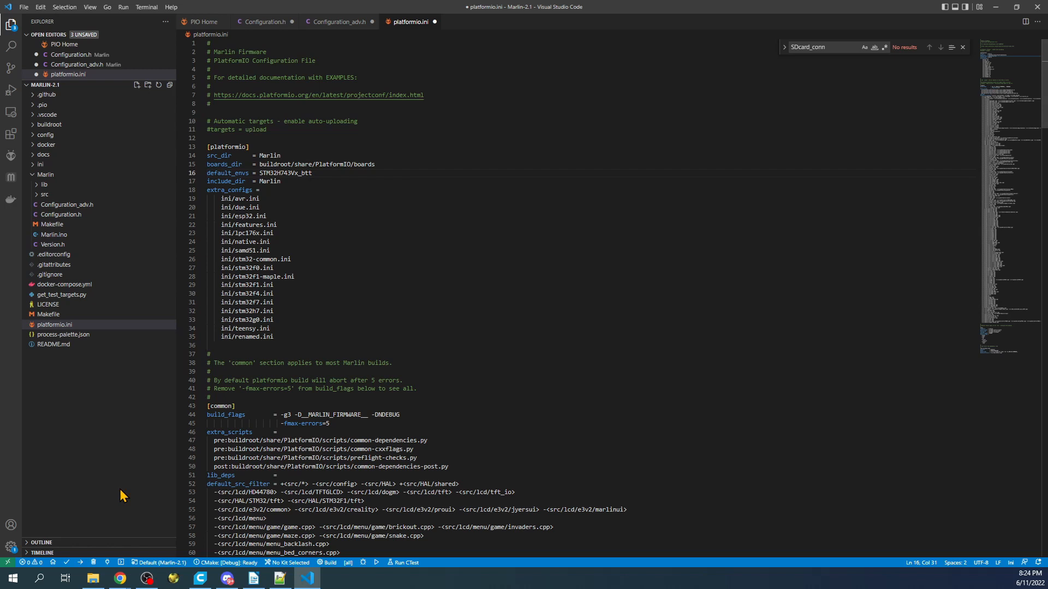
pyautogui.moveTo(94, 563)
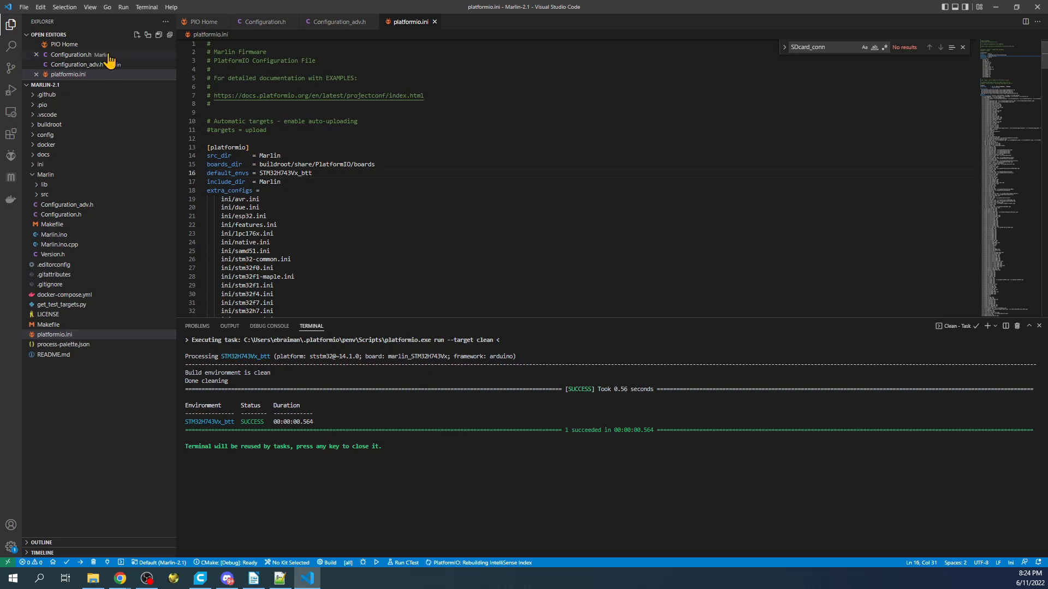
# - Save platformio.ini and run PlatformIO Clean on the STM32H743Vx_btt environment
pyautogui.click(41, 105)
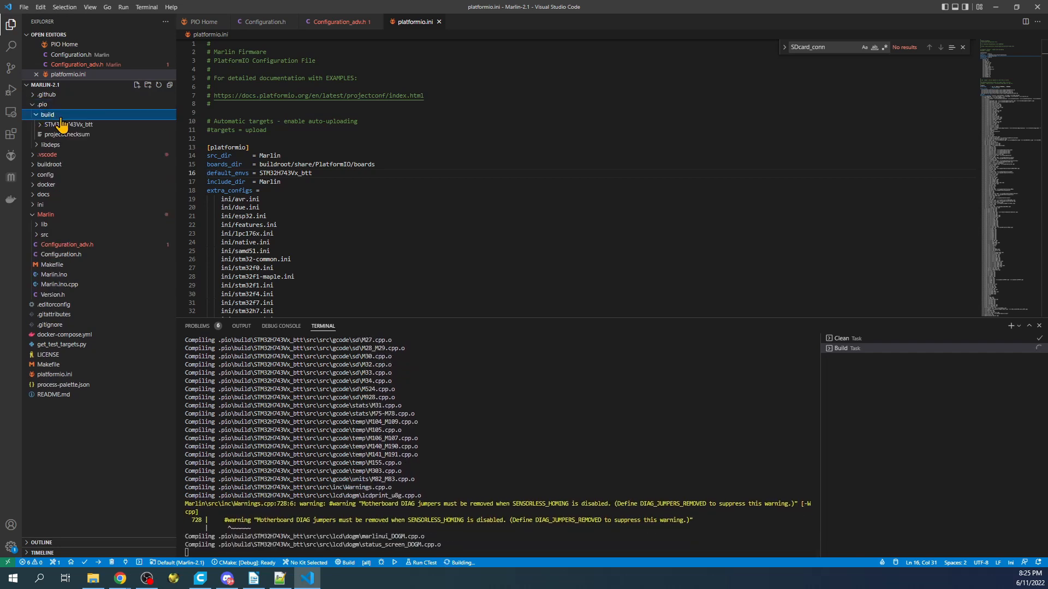
# - After a successful build, expand .pio > build > STM32H743Vx_btt to locate firmware.bin
pyautogui.click(69, 125)
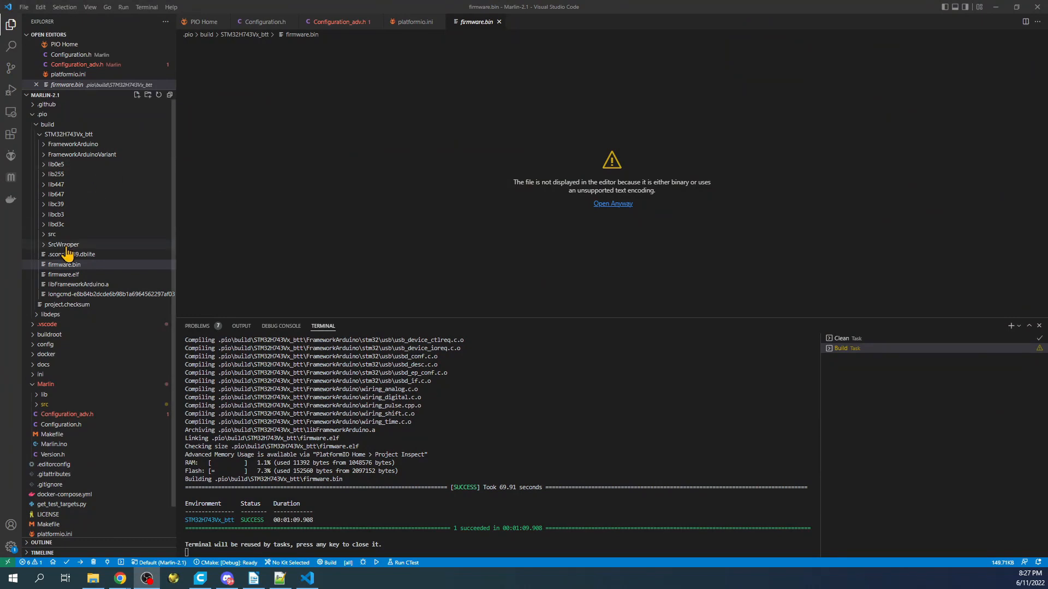
# - Reveal firmware.bin in a maximized File Explorer window
pyautogui.rightClick(64, 264)
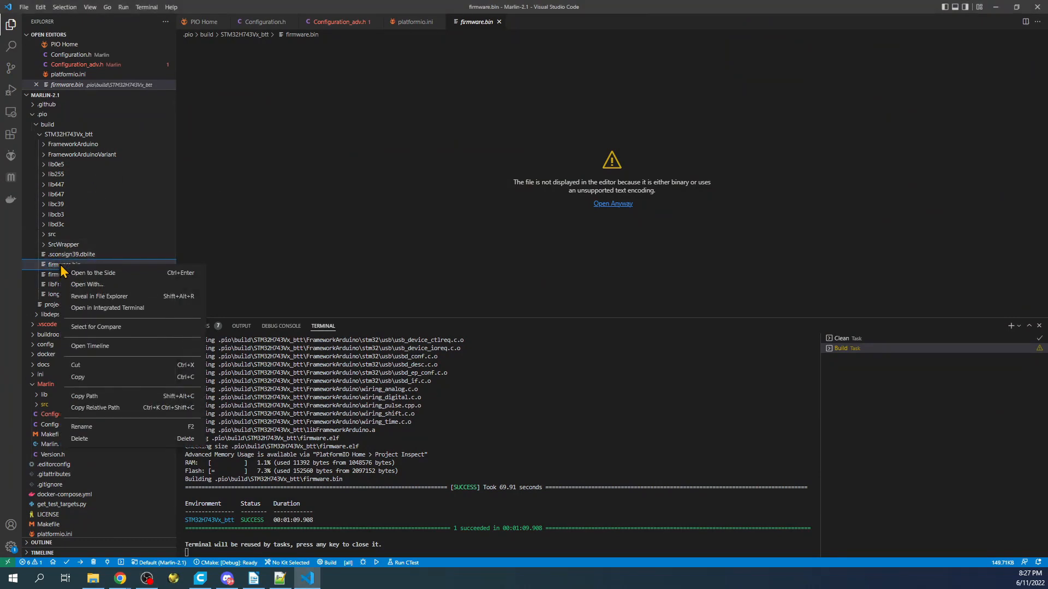
pyautogui.click(98, 296)
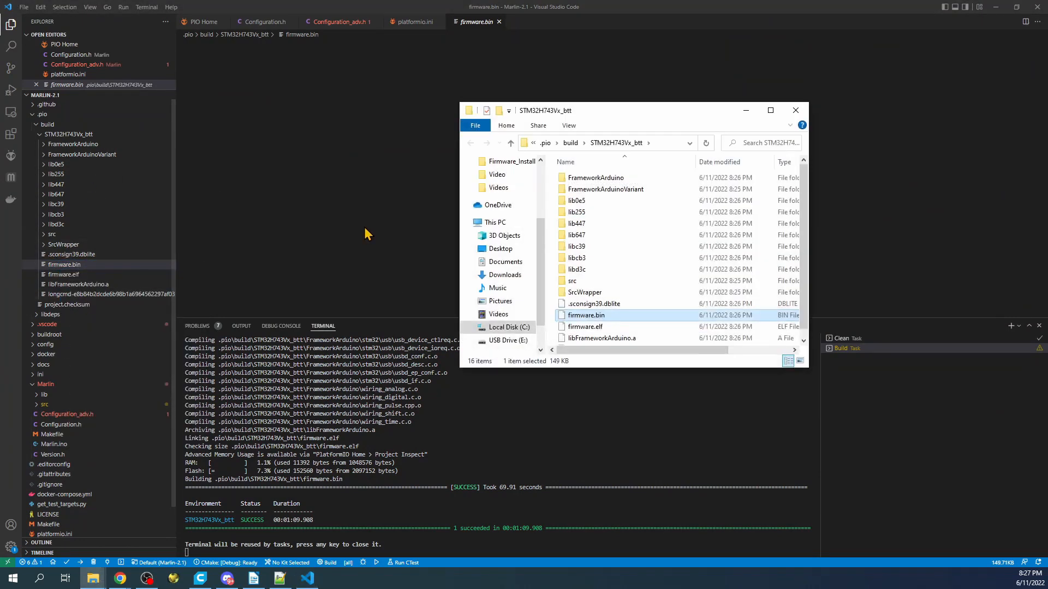
pyautogui.click(769, 110)
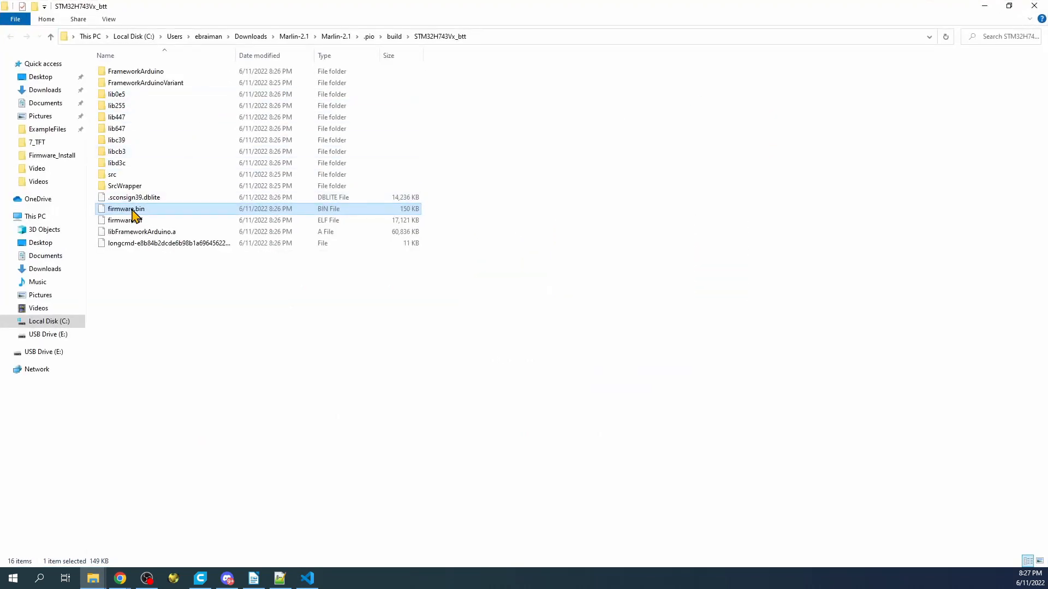
# - Copy firmware.bin and open USB Drive (E:) containing the gcode file and FIRMWARE.CUR
pyautogui.rightClick(125, 209)
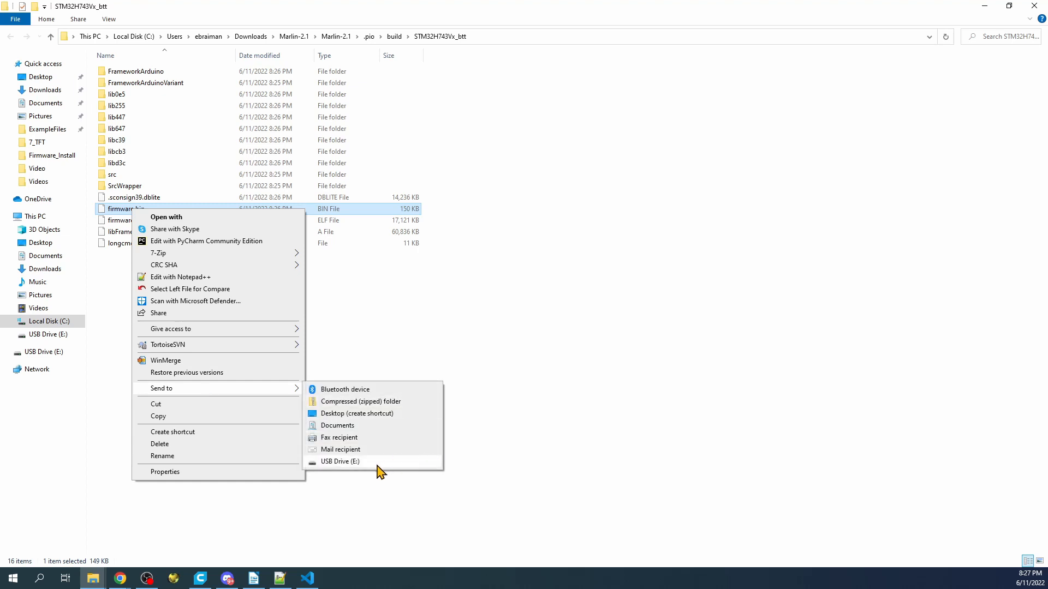
pyautogui.click(340, 462)
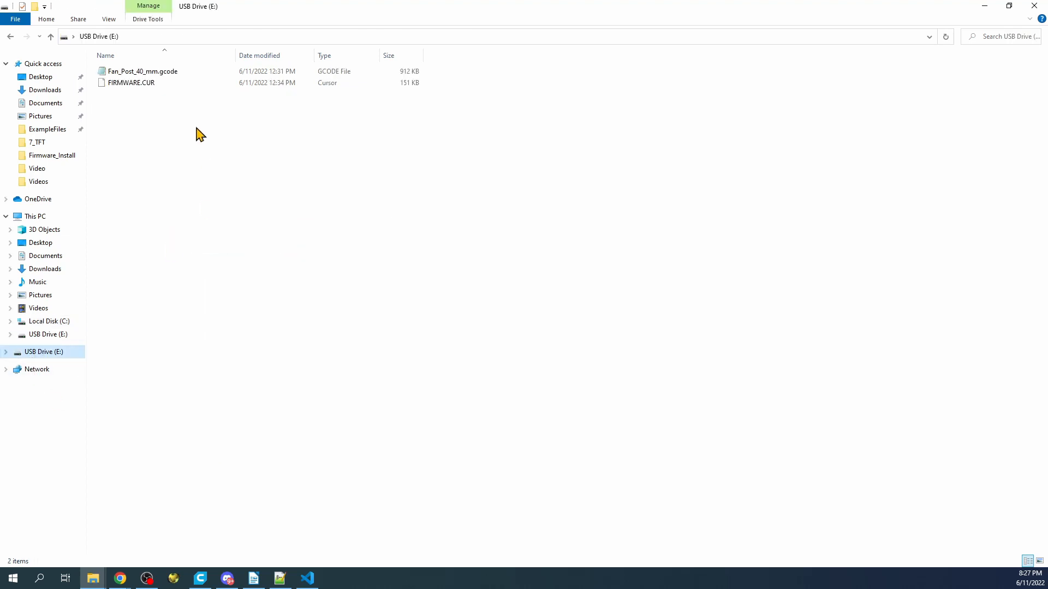
pyautogui.click(130, 82)
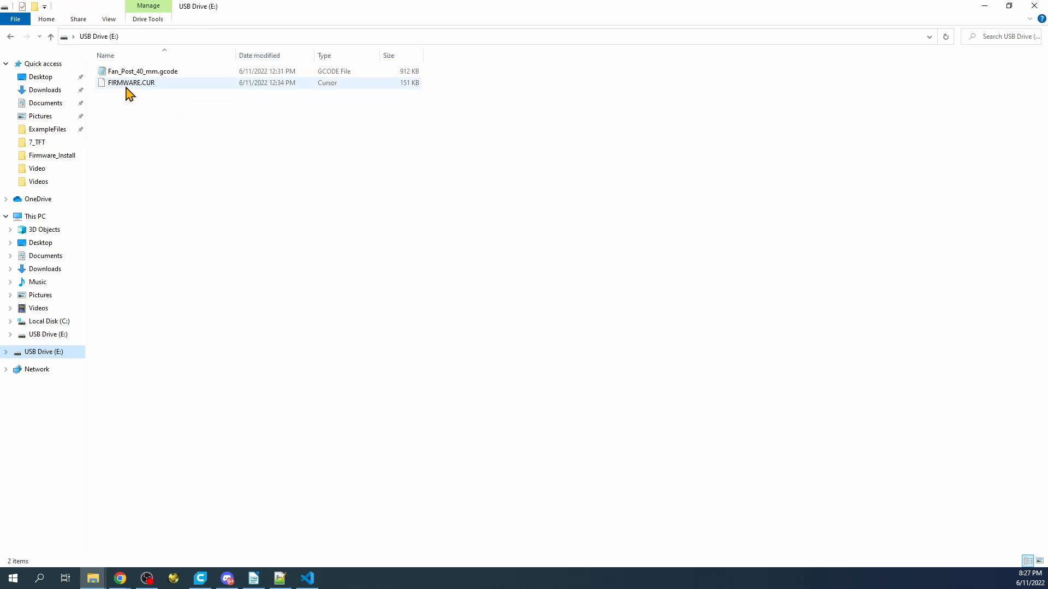
pyautogui.moveTo(146, 91)
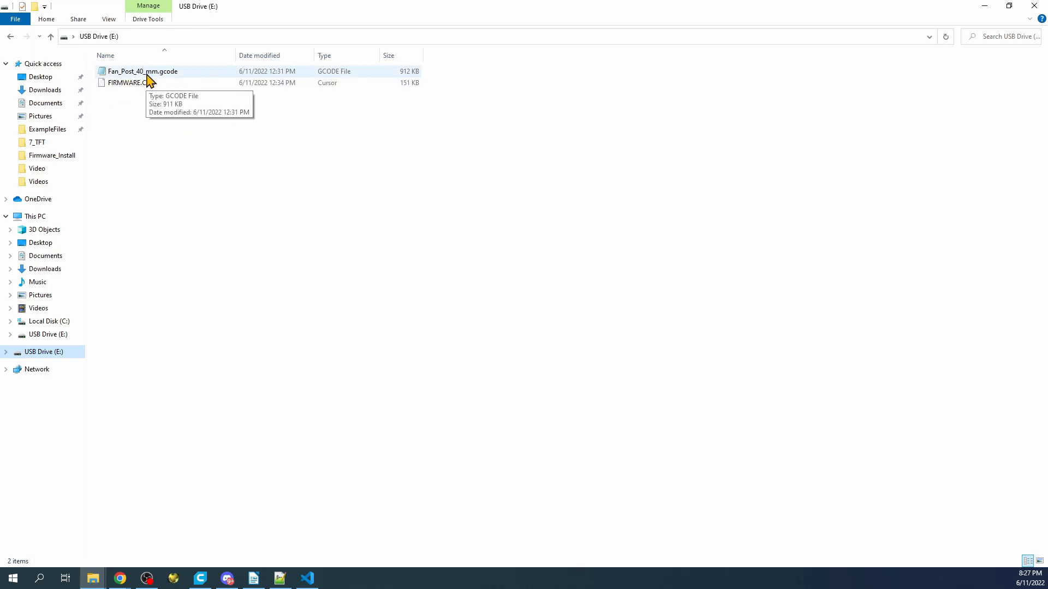
pyautogui.moveTo(153, 79)
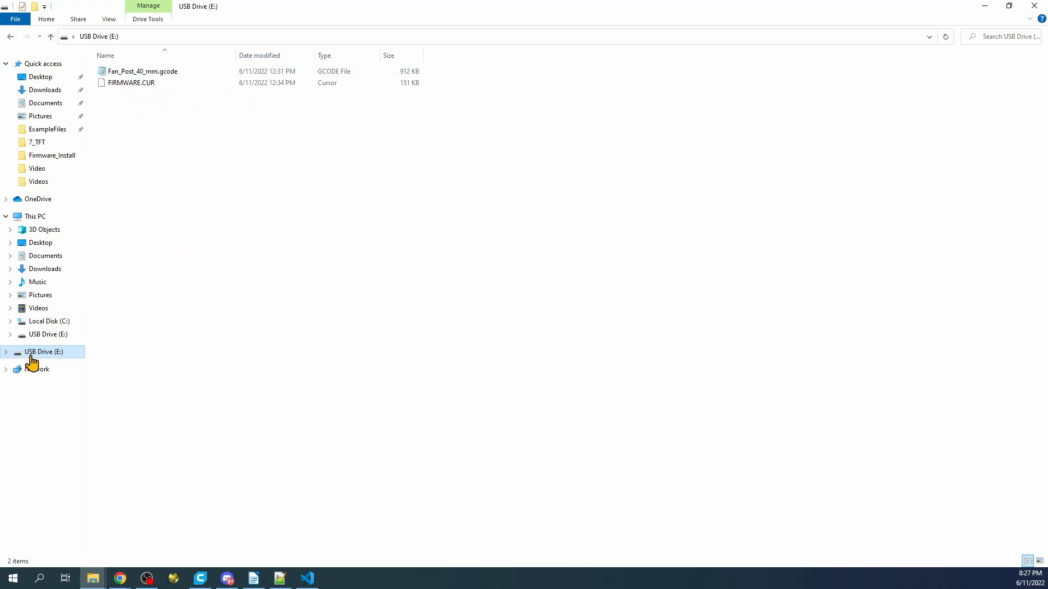
# - Permanently delete Fan_Post_40_mm.gcode from the USB drive, confirming with Yes
pyautogui.click(142, 71)
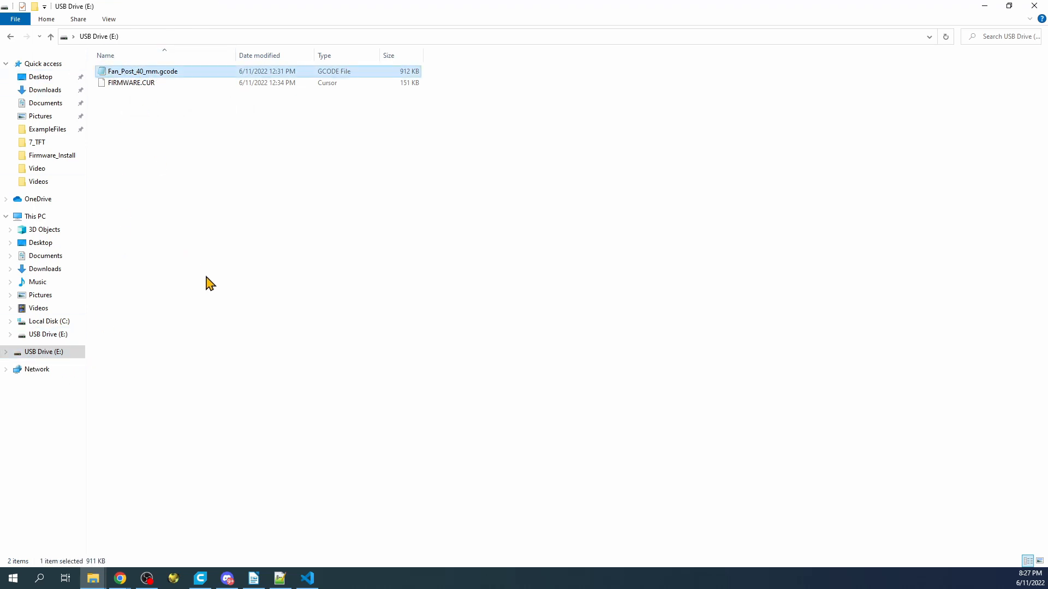
pyautogui.press('Delete')
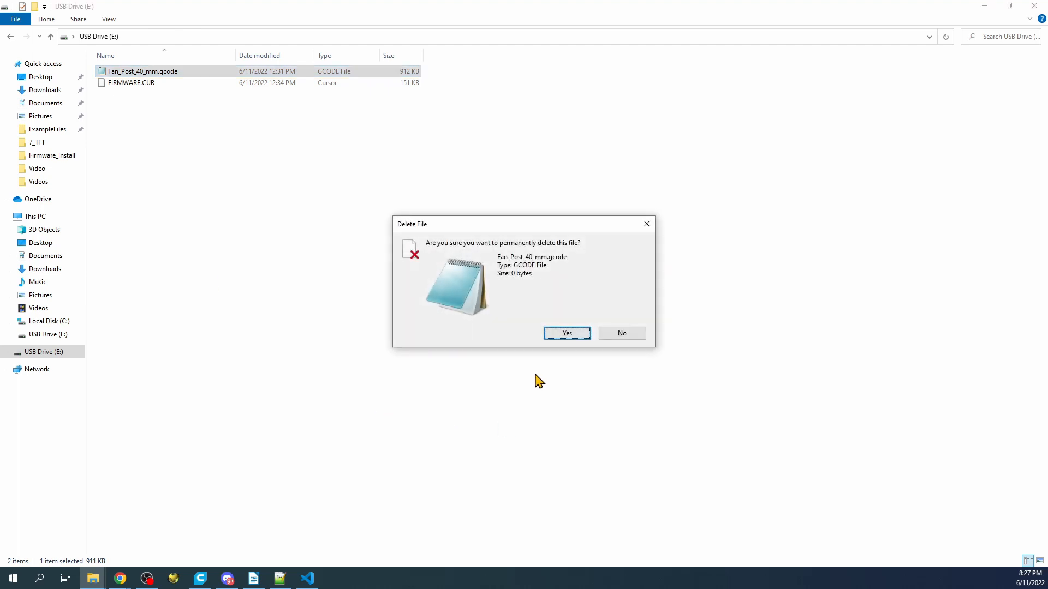
pyautogui.click(567, 333)
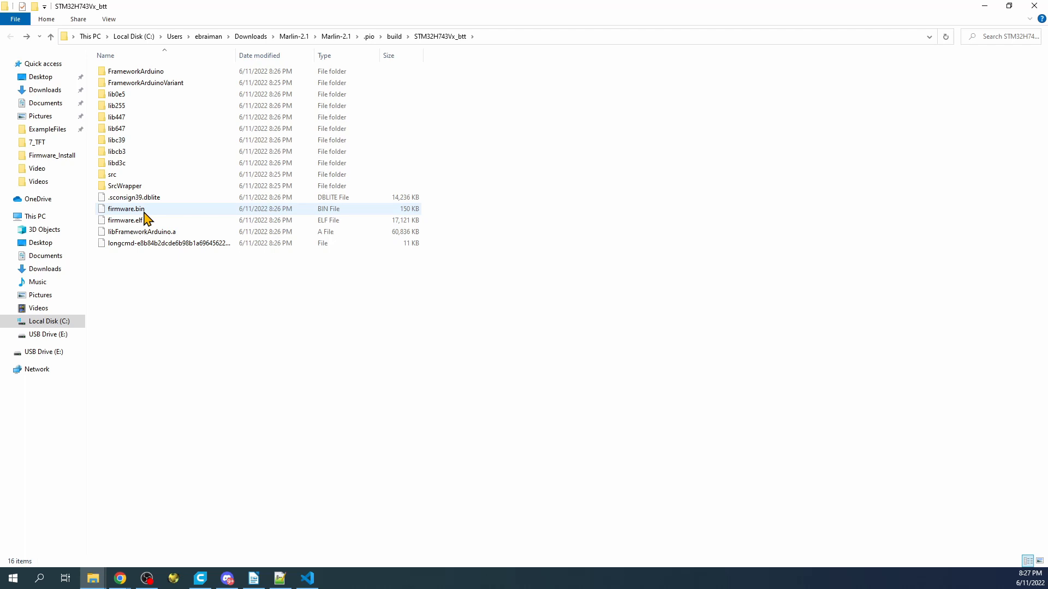
# - Send firmware.bin to USB Drive (E:) so it sits alongside FIRMWARE.CUR
pyautogui.rightClick(126, 208)
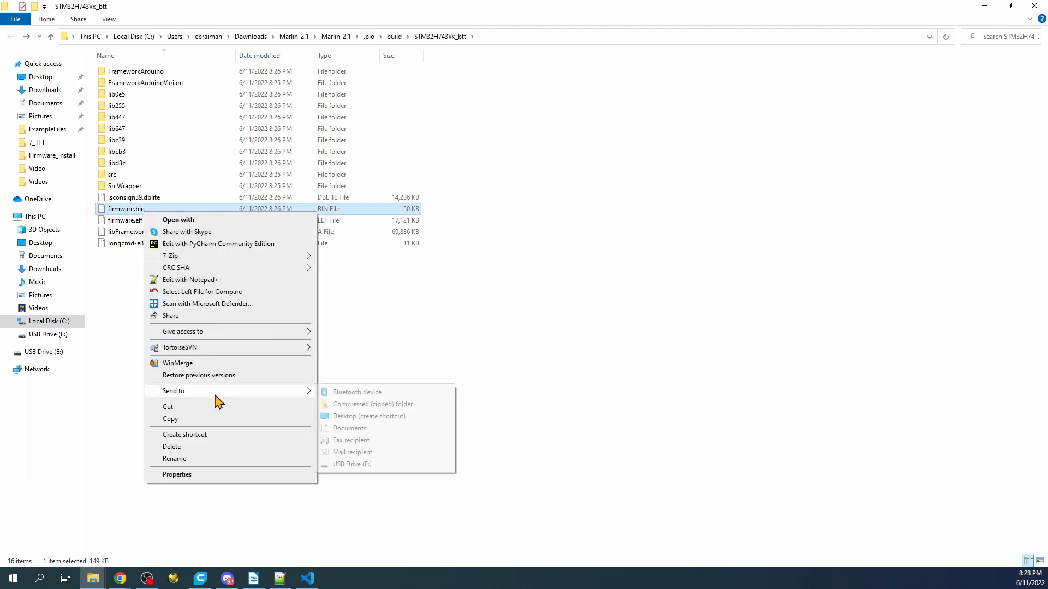
pyautogui.click(119, 386)
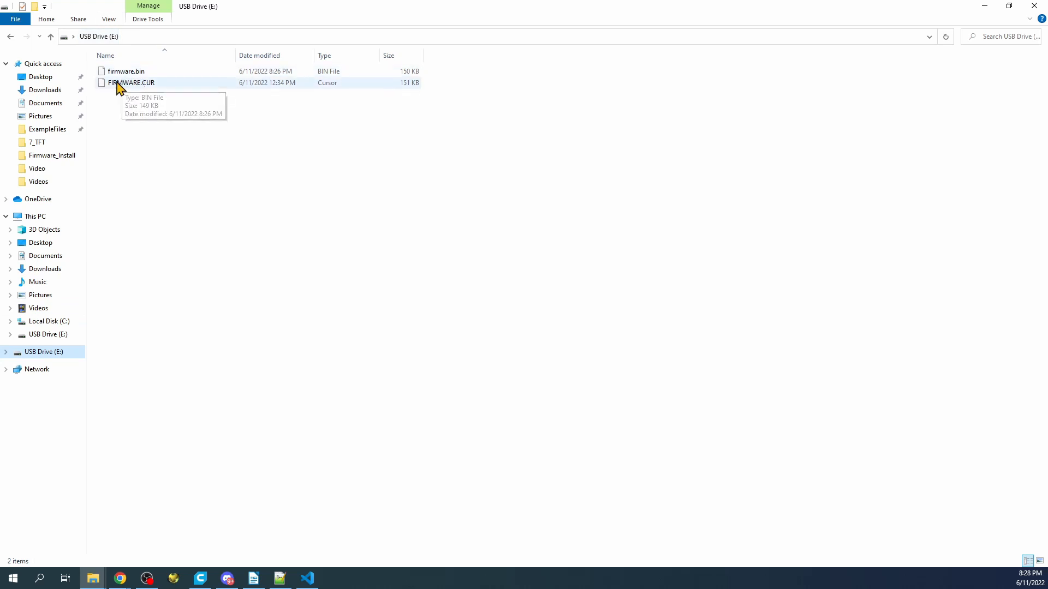
pyautogui.moveTo(153, 91)
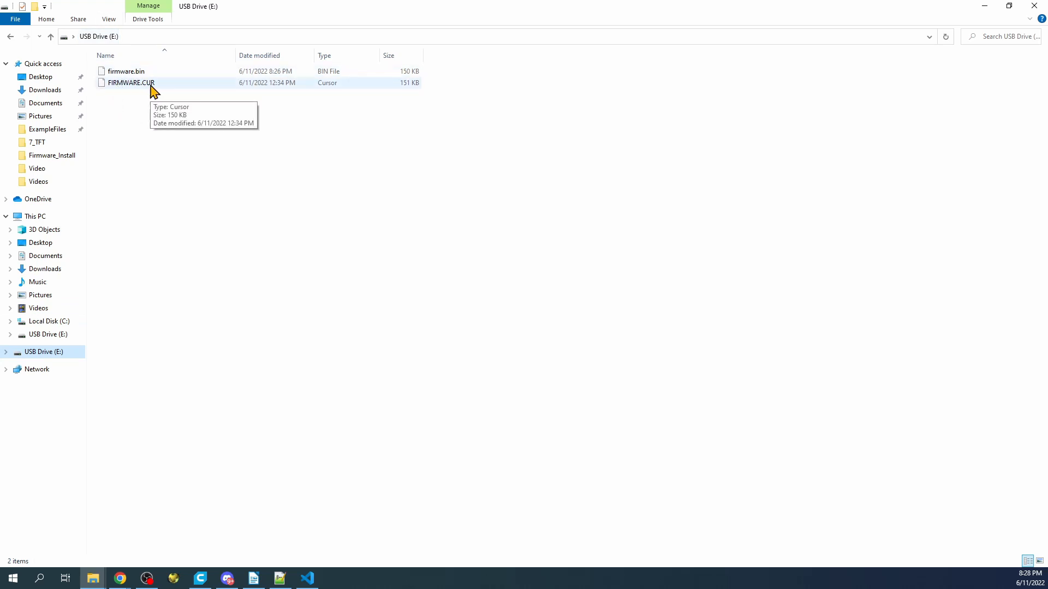